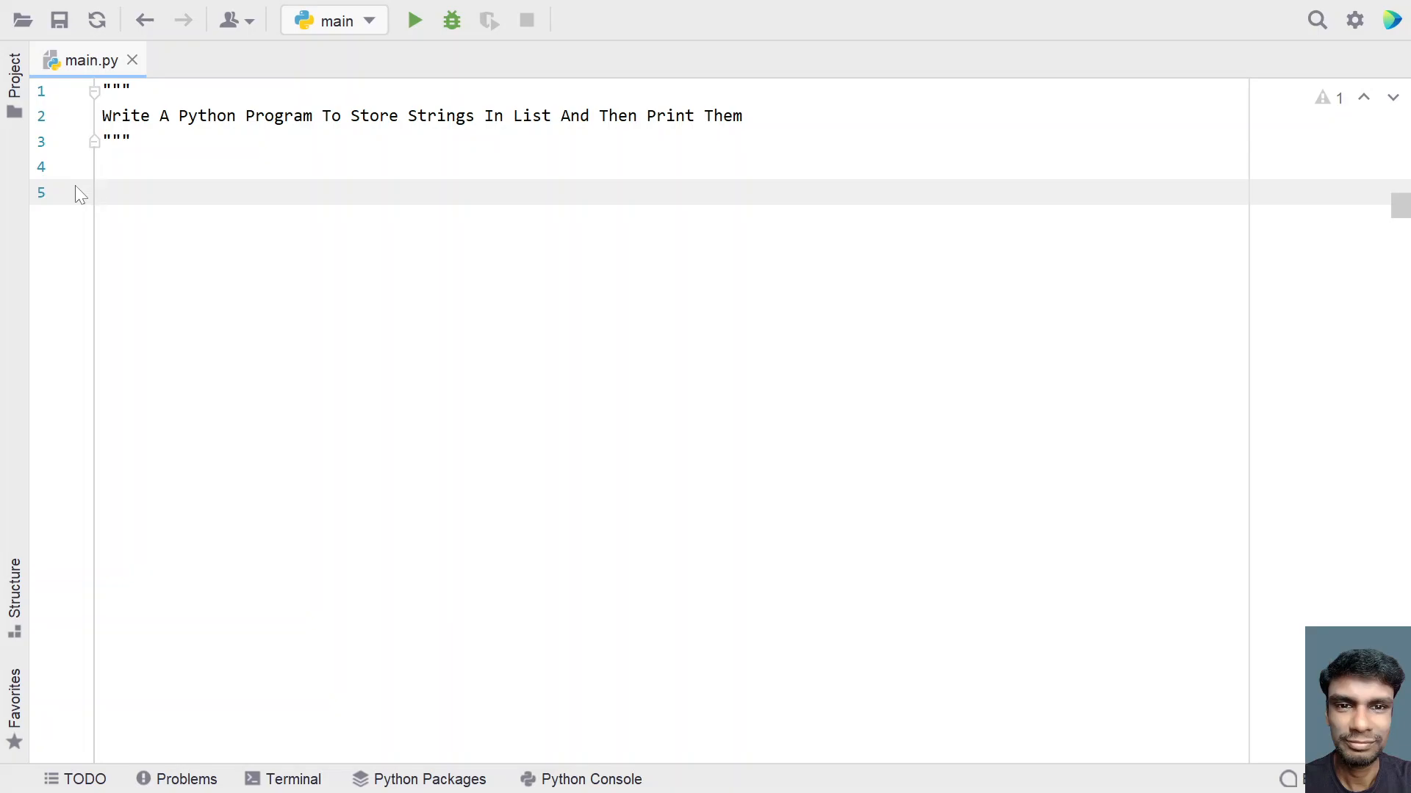
# Step: Add length = int(input("Enter Number of strings : ")) on line 5 of main.py
pyautogui.write('l')
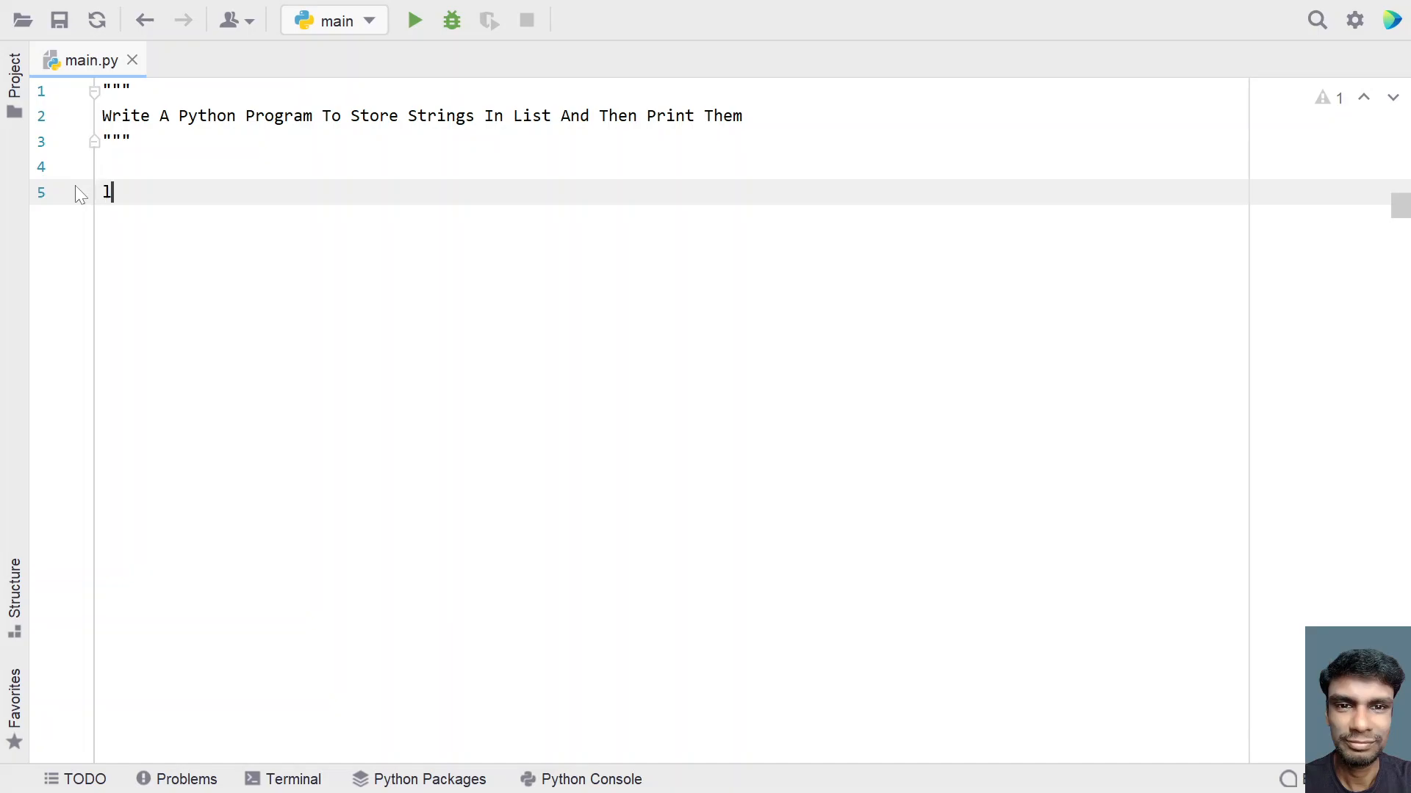
pyautogui.write('ength')
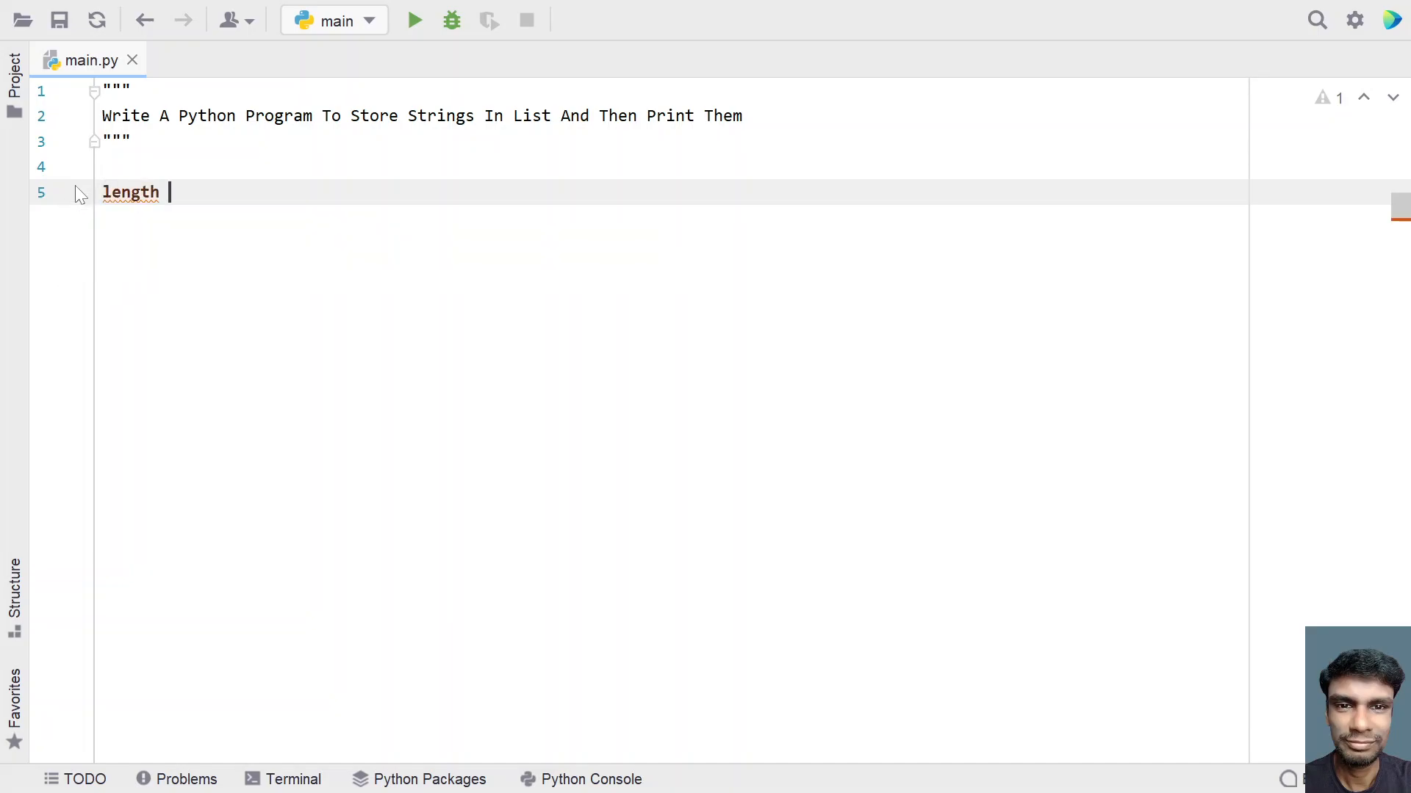
pyautogui.write('=')
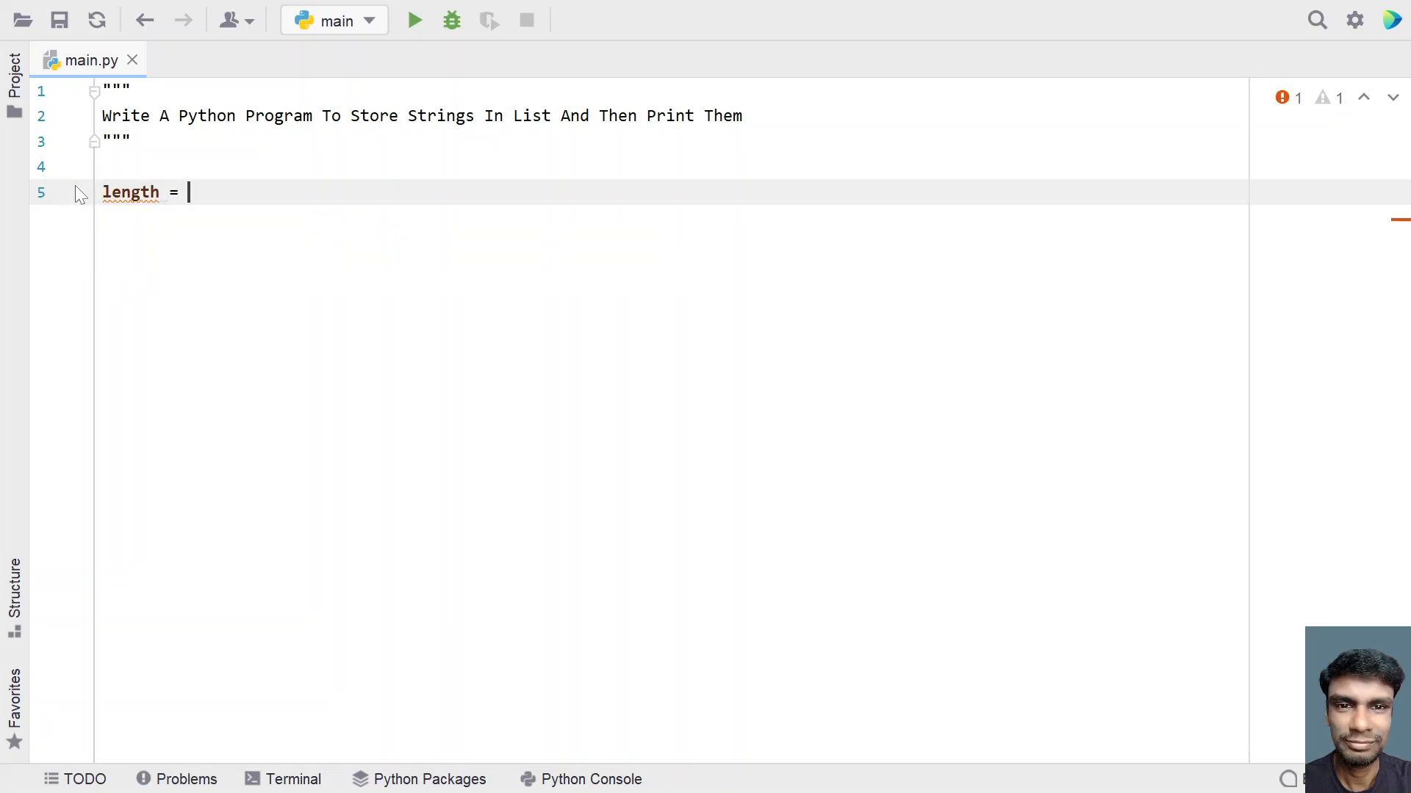
pyautogui.write('input()')
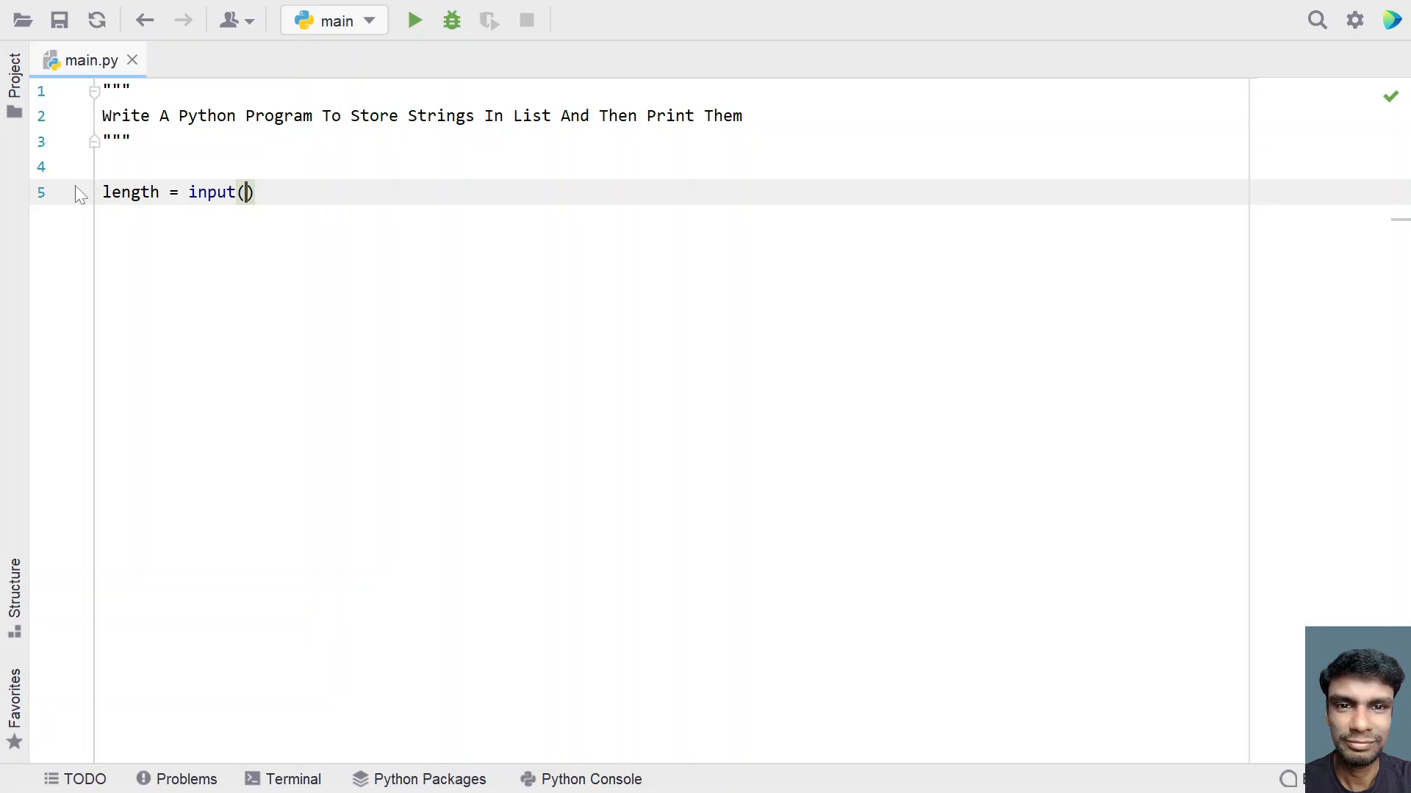
pyautogui.write('"Enter Number of st')
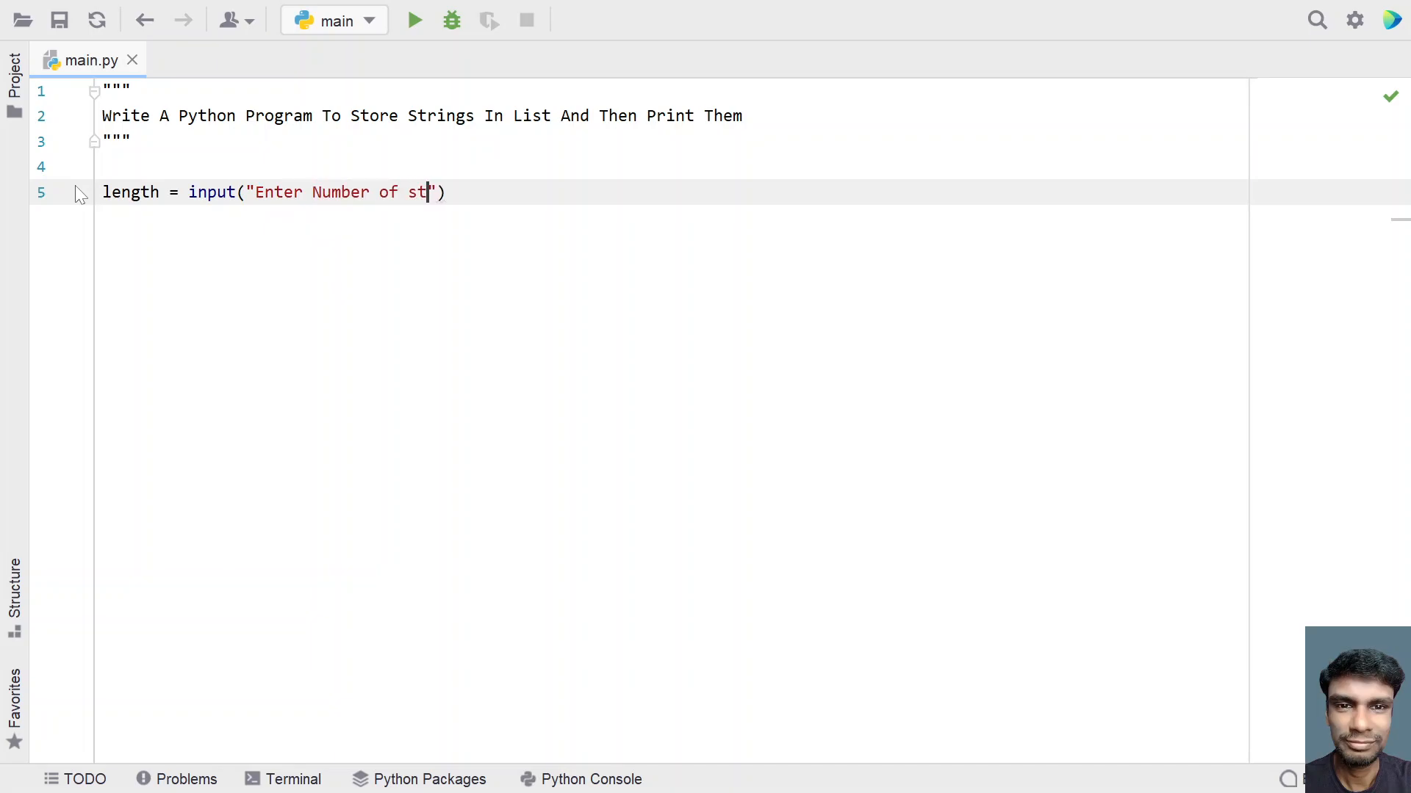
pyautogui.write('rings :')
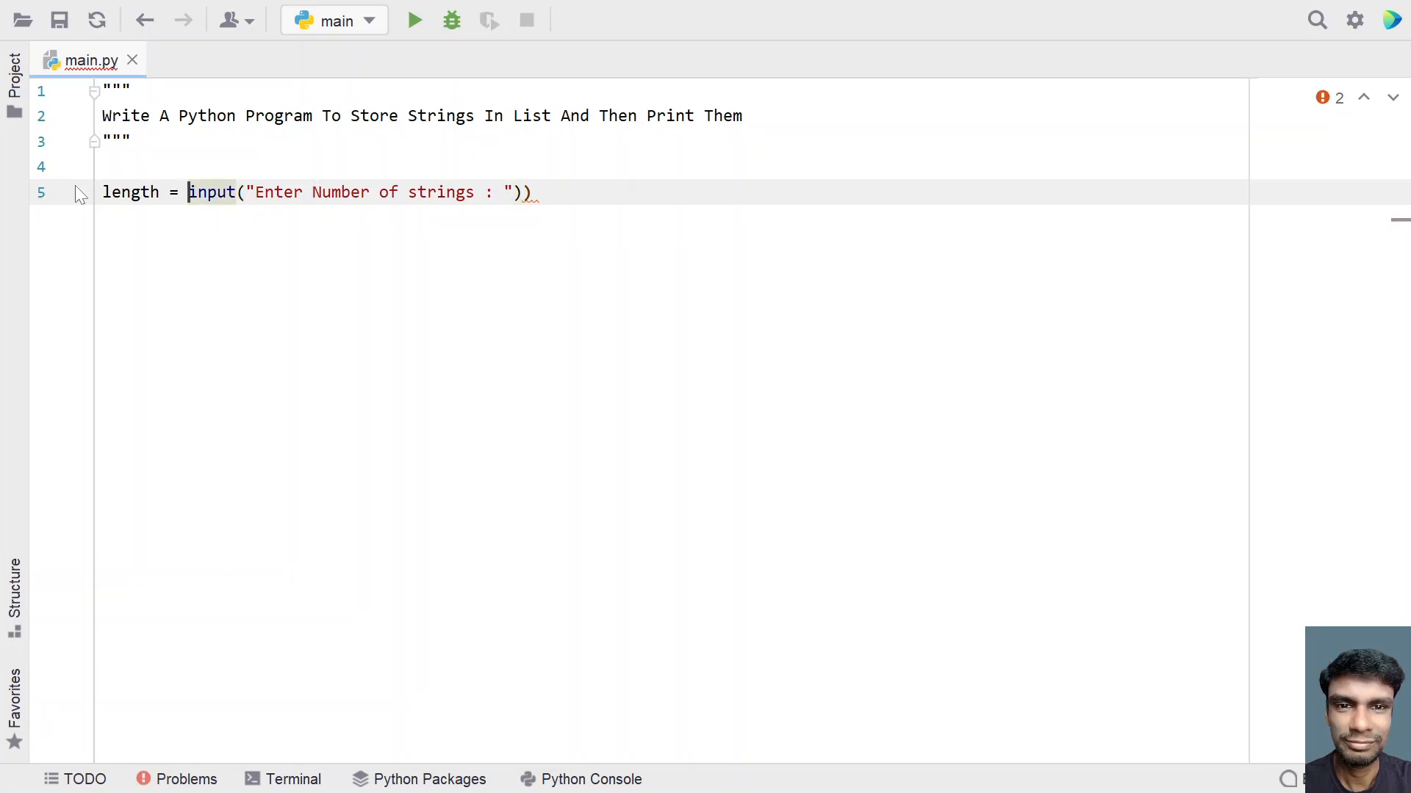
pyautogui.write('int(')
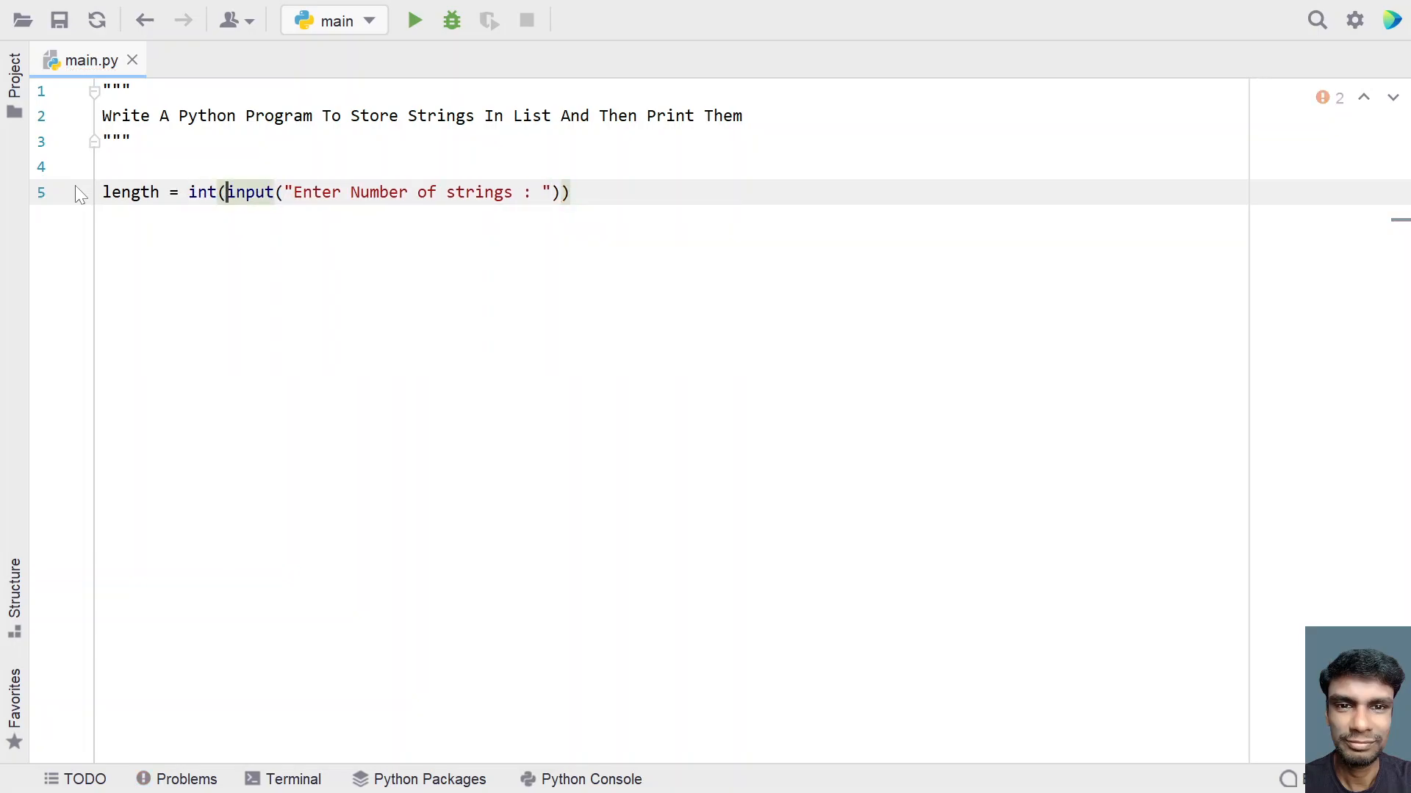
pyautogui.press('enter')
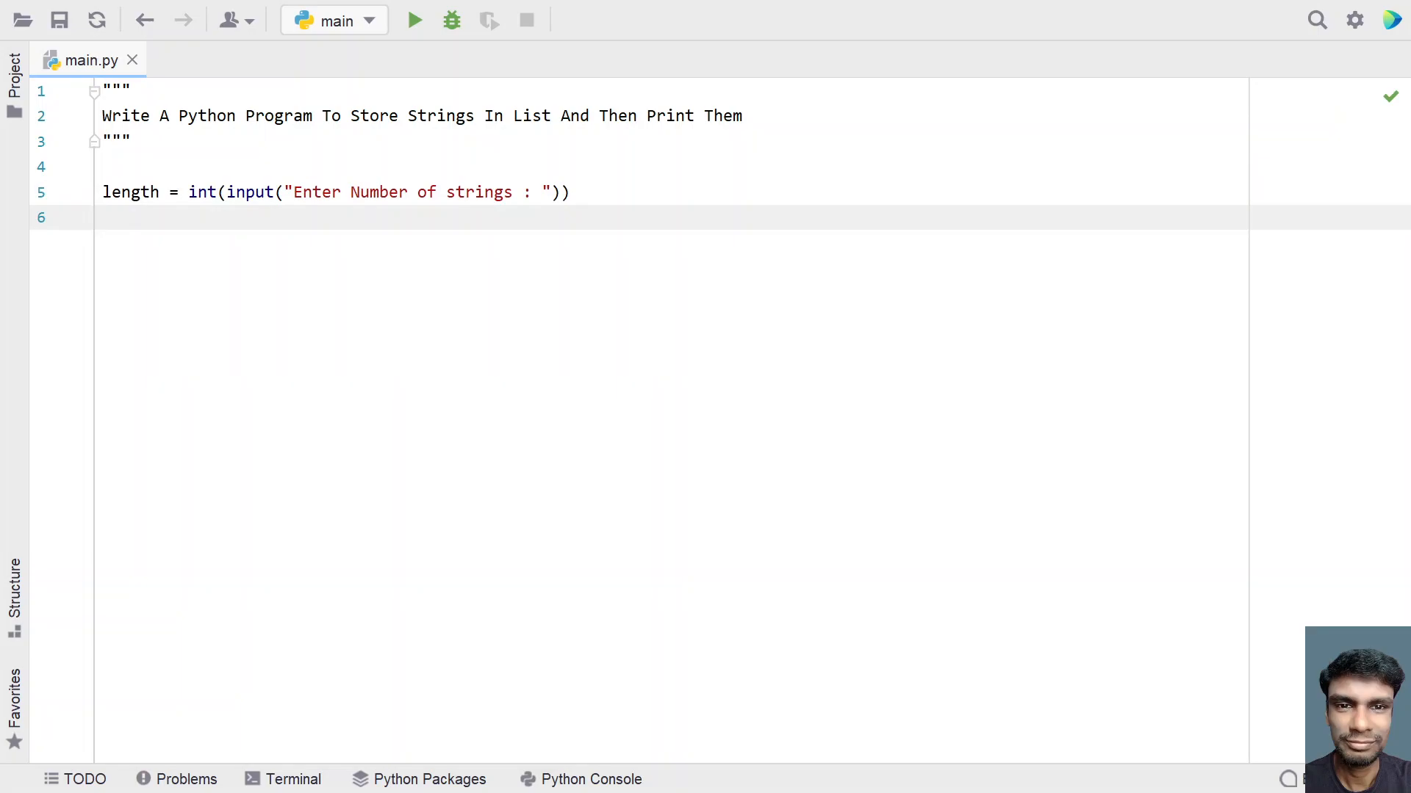
# Step: Write strings = [] followed by the loop header for _ in range(length):
pyautogui.write('string')
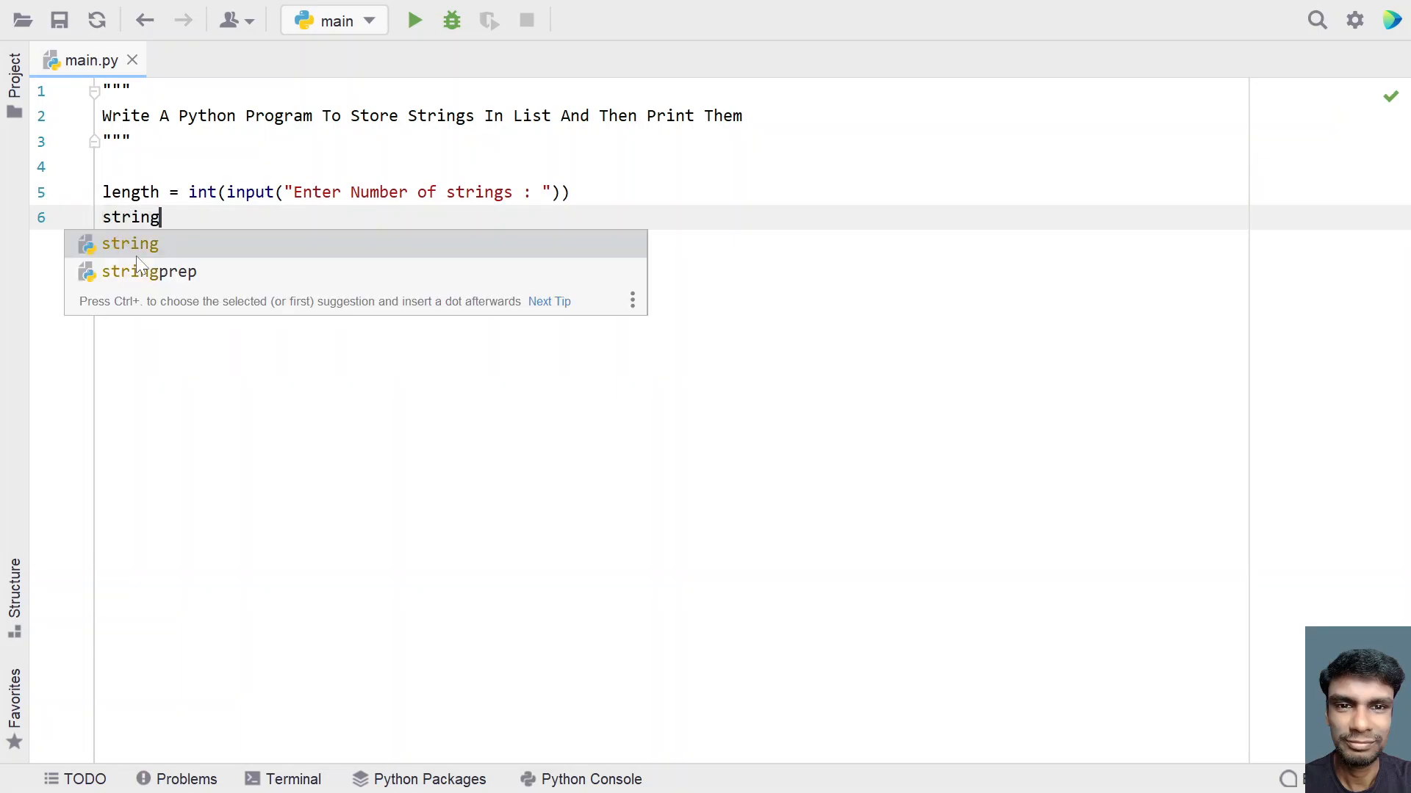
pyautogui.write('s = [')
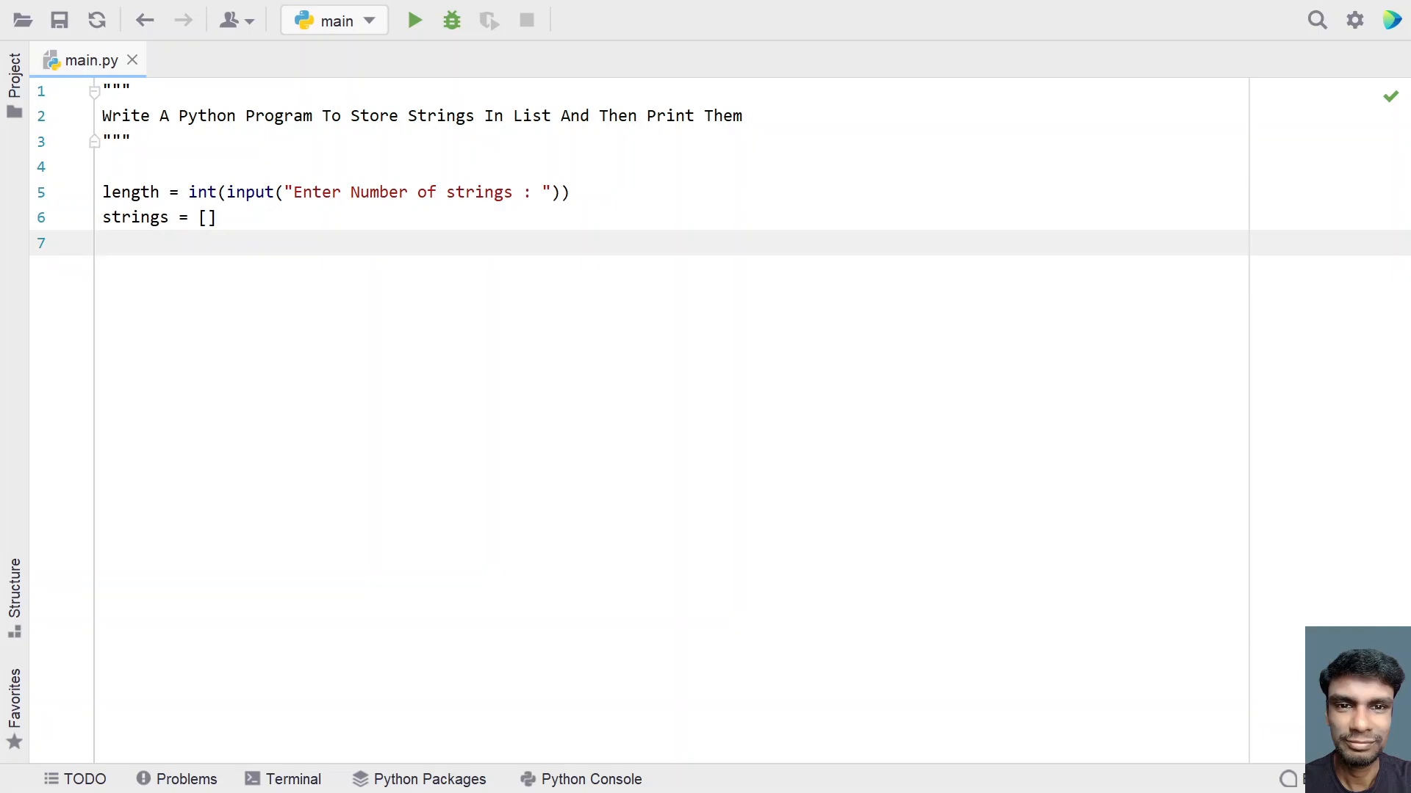
pyautogui.write('for')
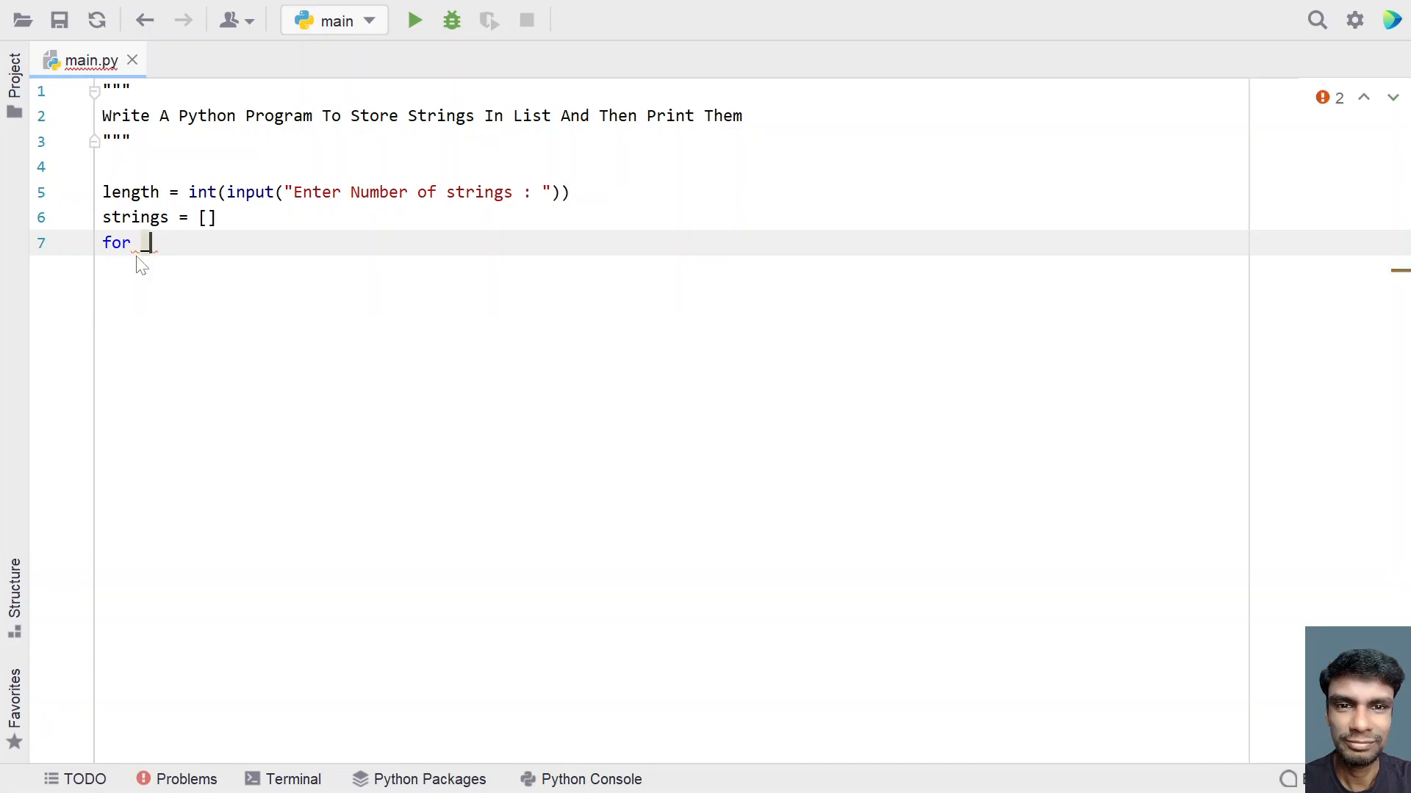
pyautogui.write('_ in rang')
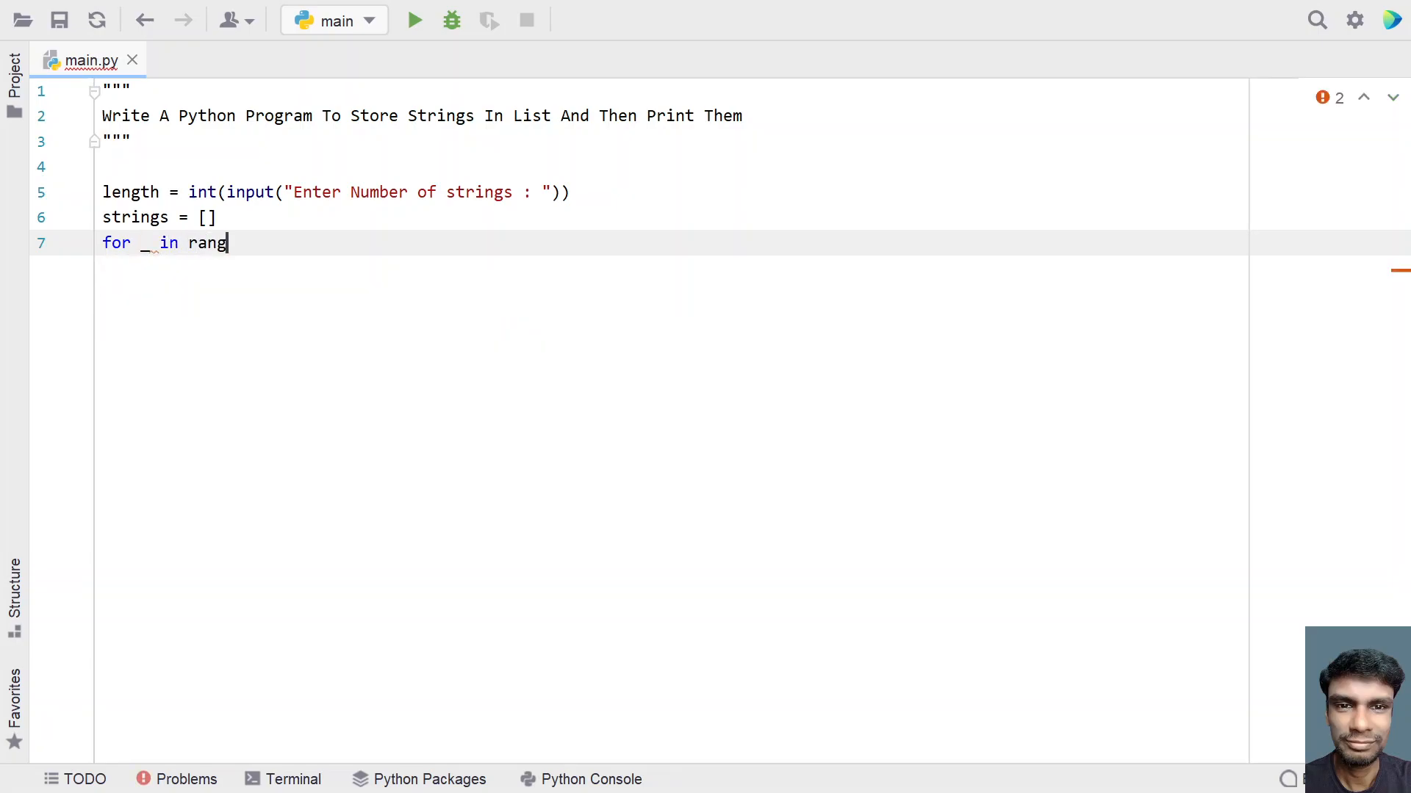
pyautogui.write('e(')
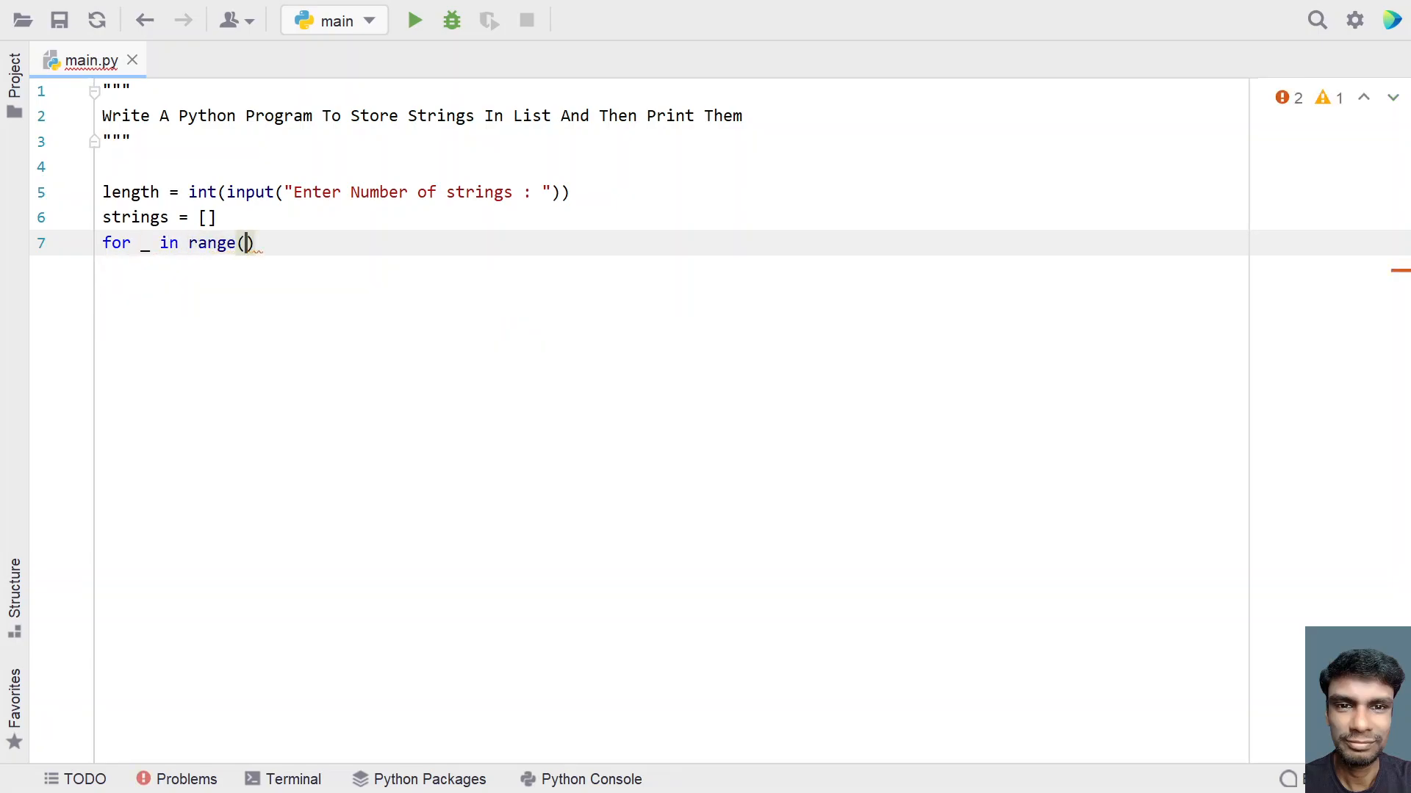
pyautogui.write('1')
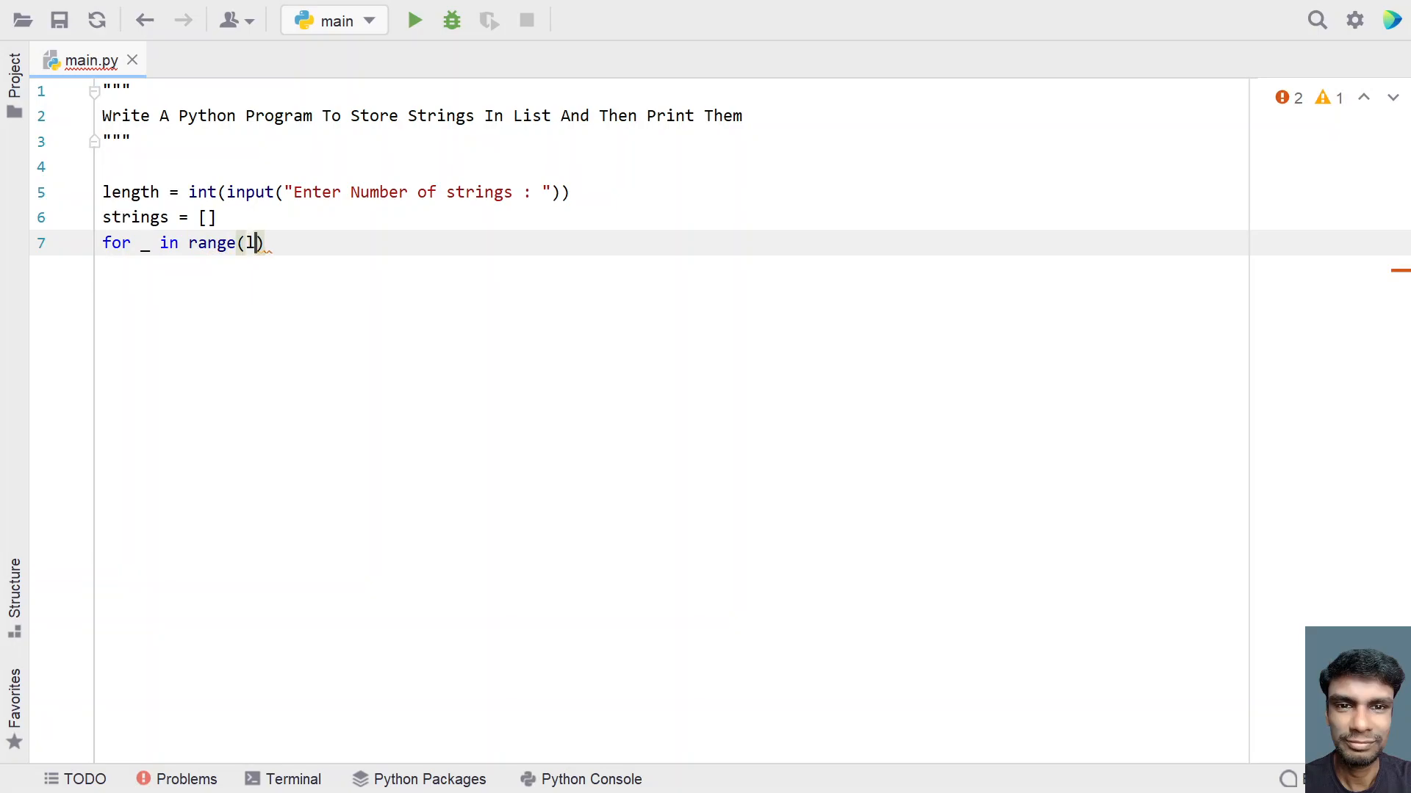
pyautogui.write('ength')
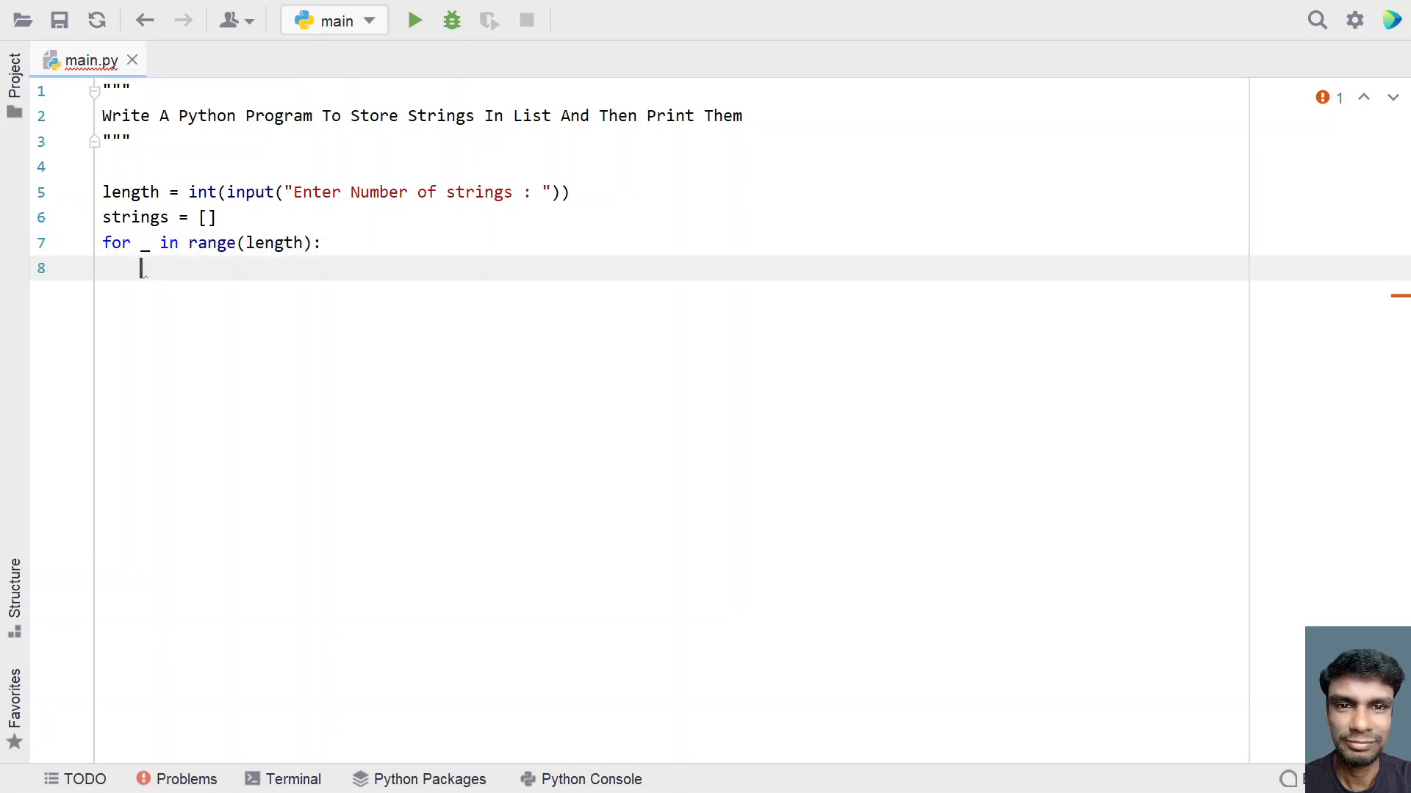
# Step: Inside the loop, add temp = input("Enter a string : ") and start a new line
pyautogui.write('temp')
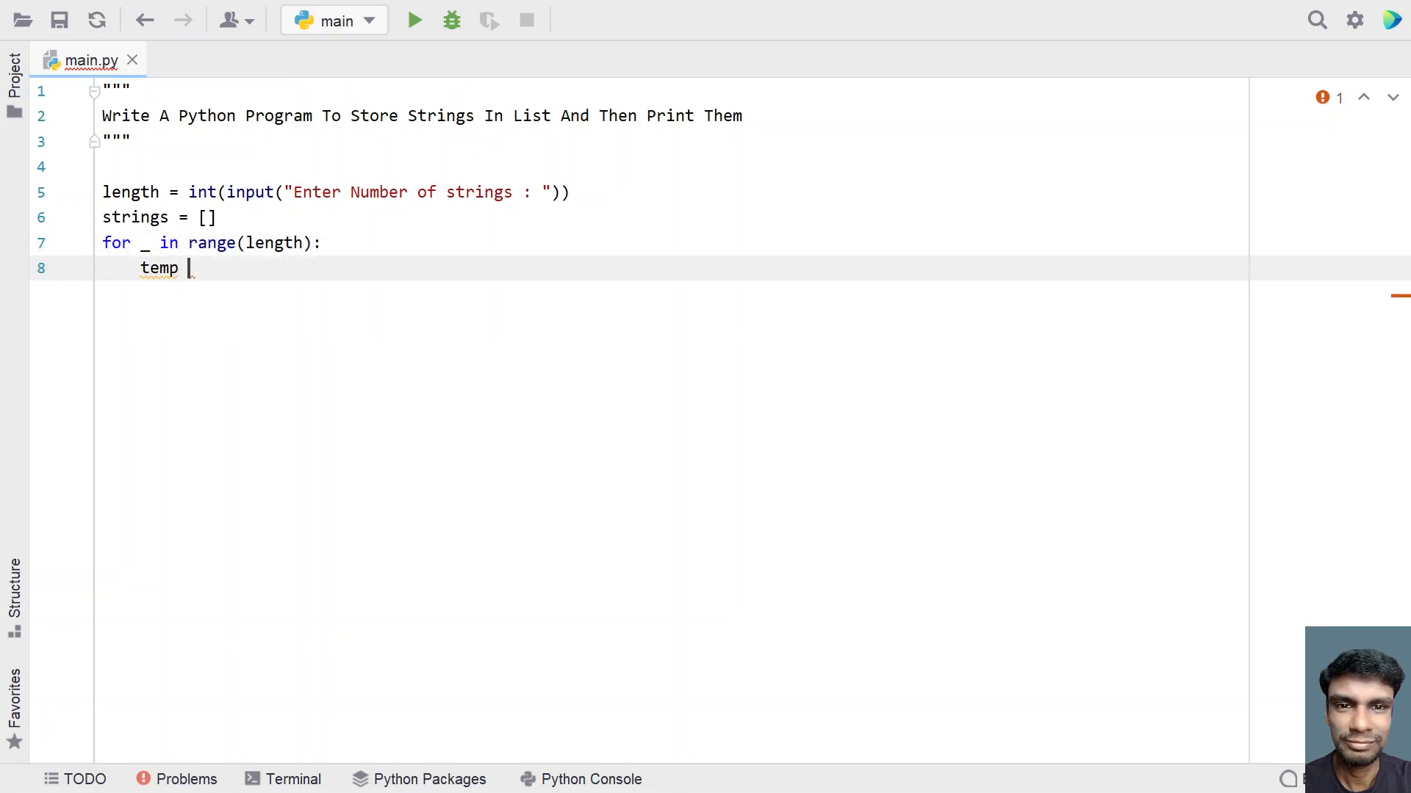
pyautogui.write('=')
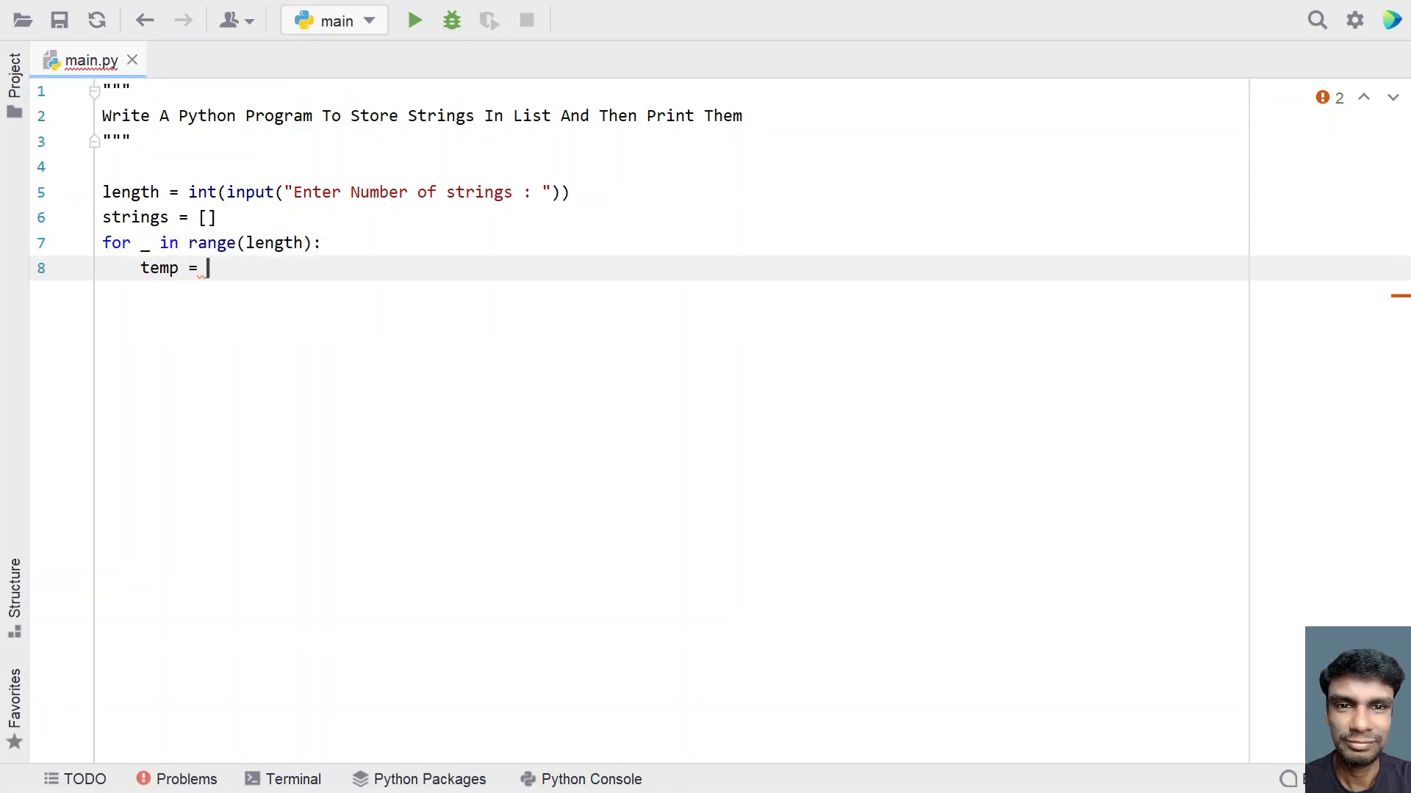
pyautogui.write('input')
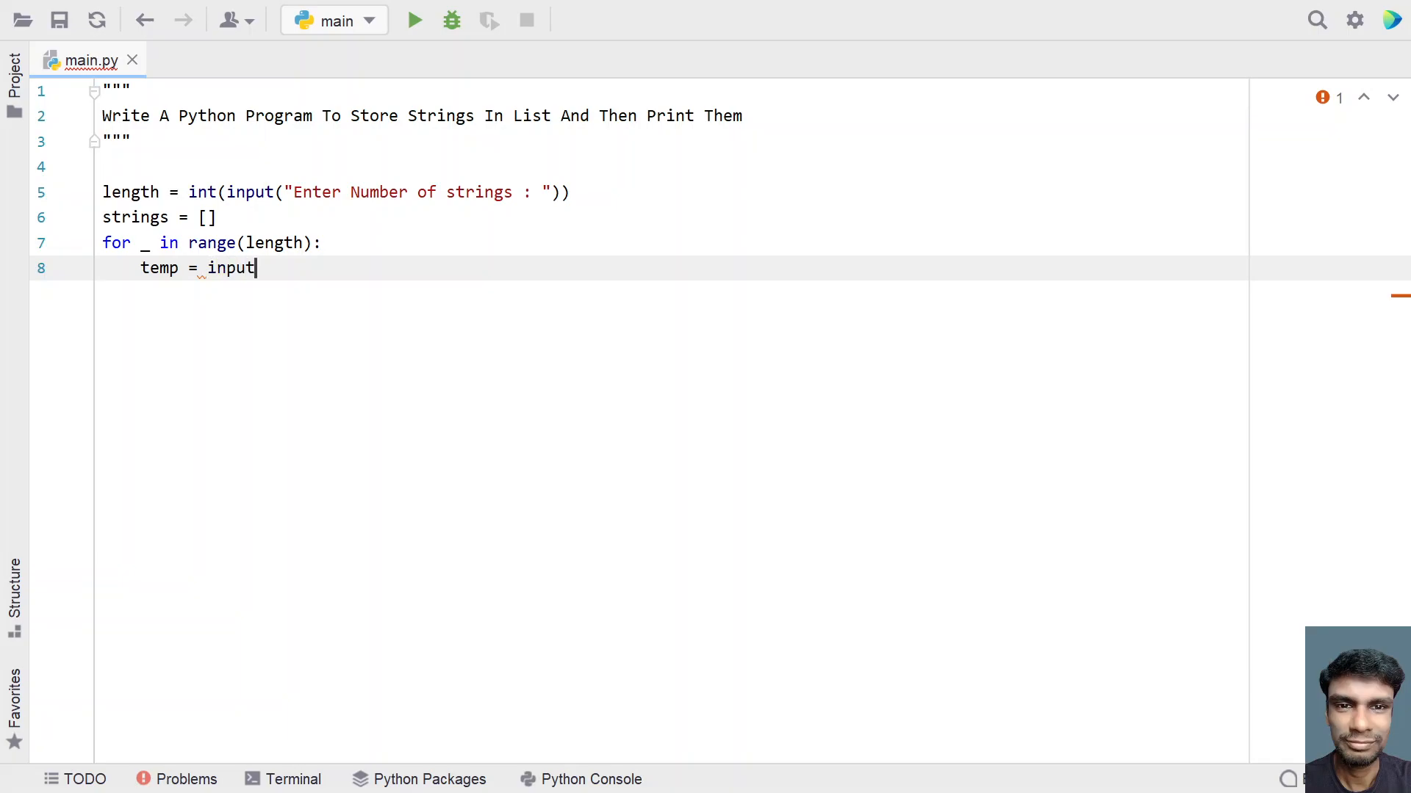
pyautogui.write('()')
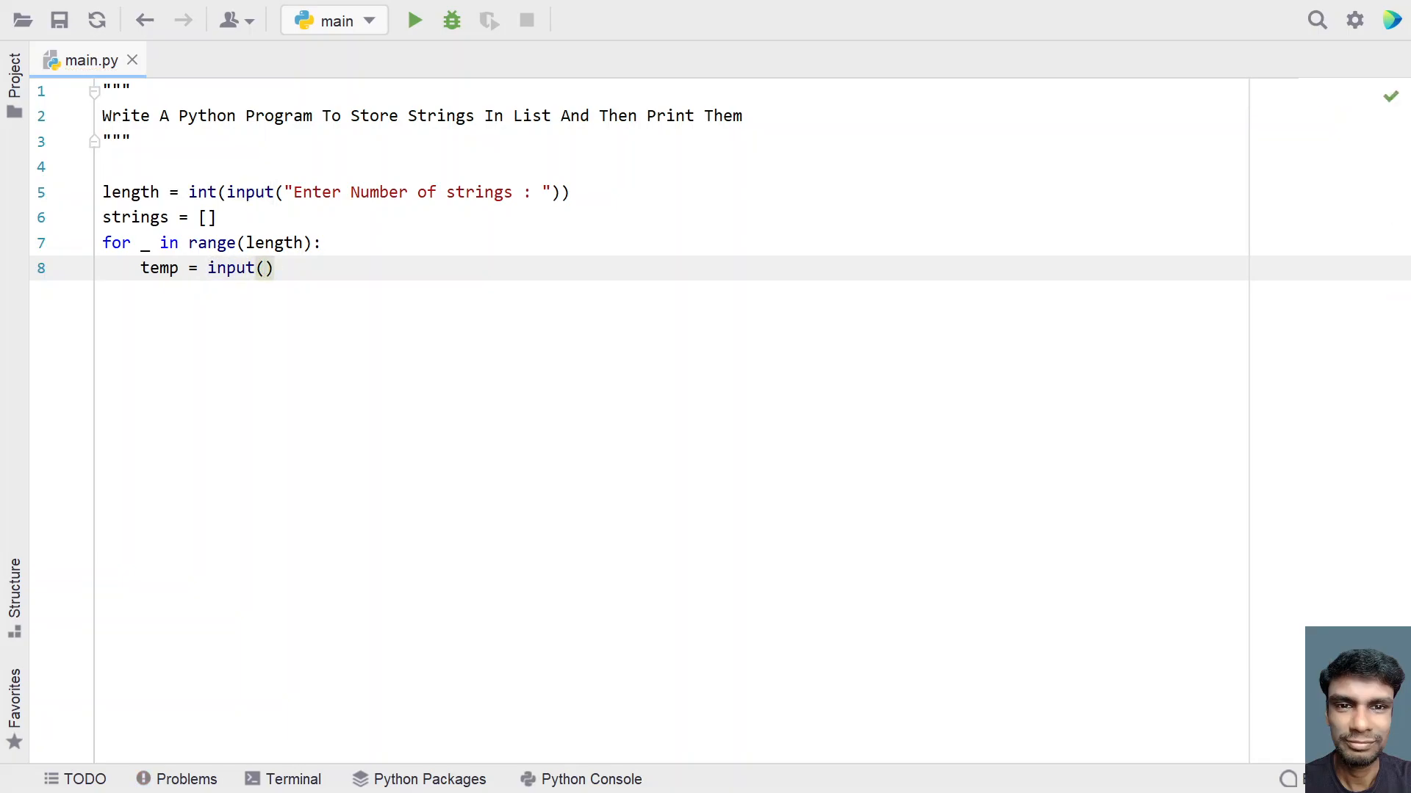
pyautogui.write('"Enter a "')
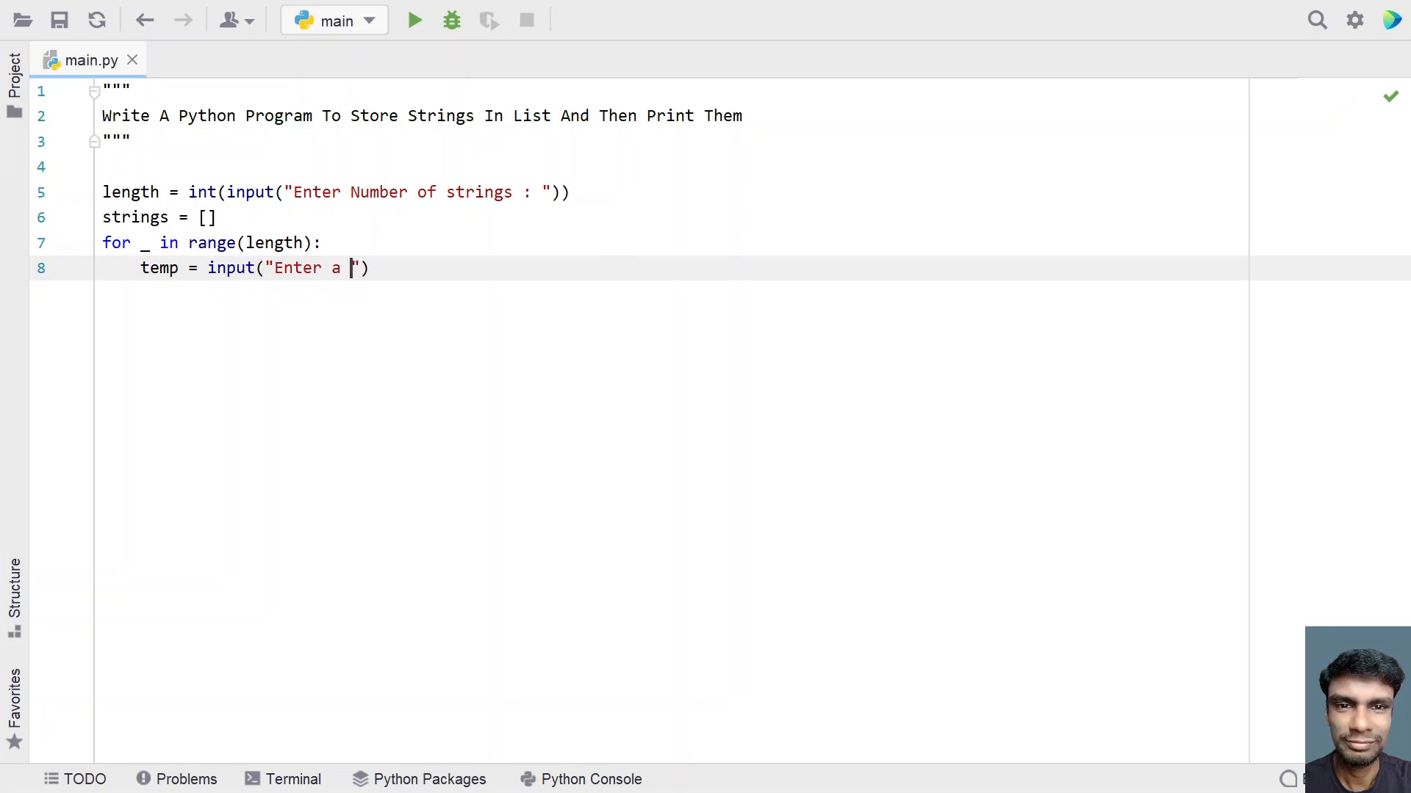
pyautogui.write('string :')
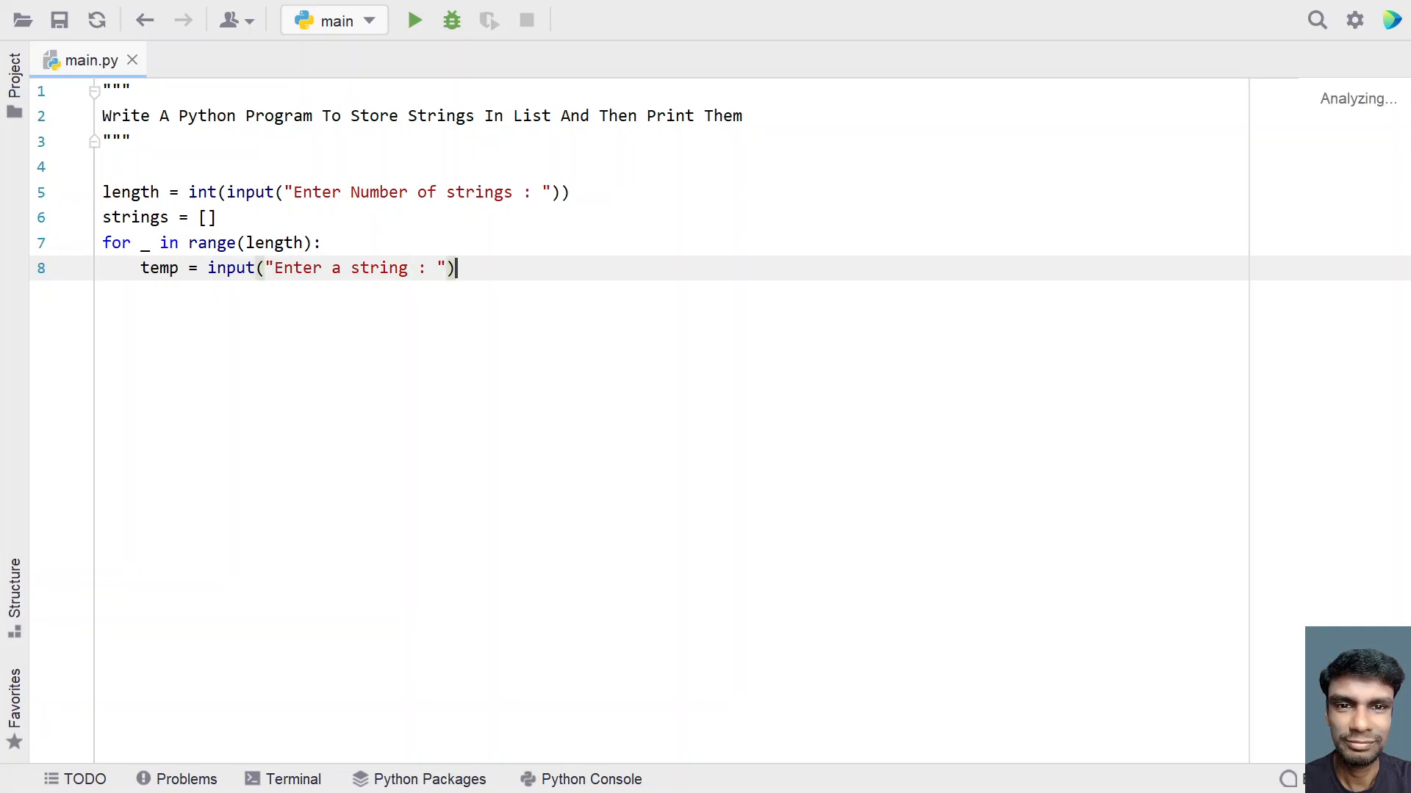
pyautogui.press('Enter')
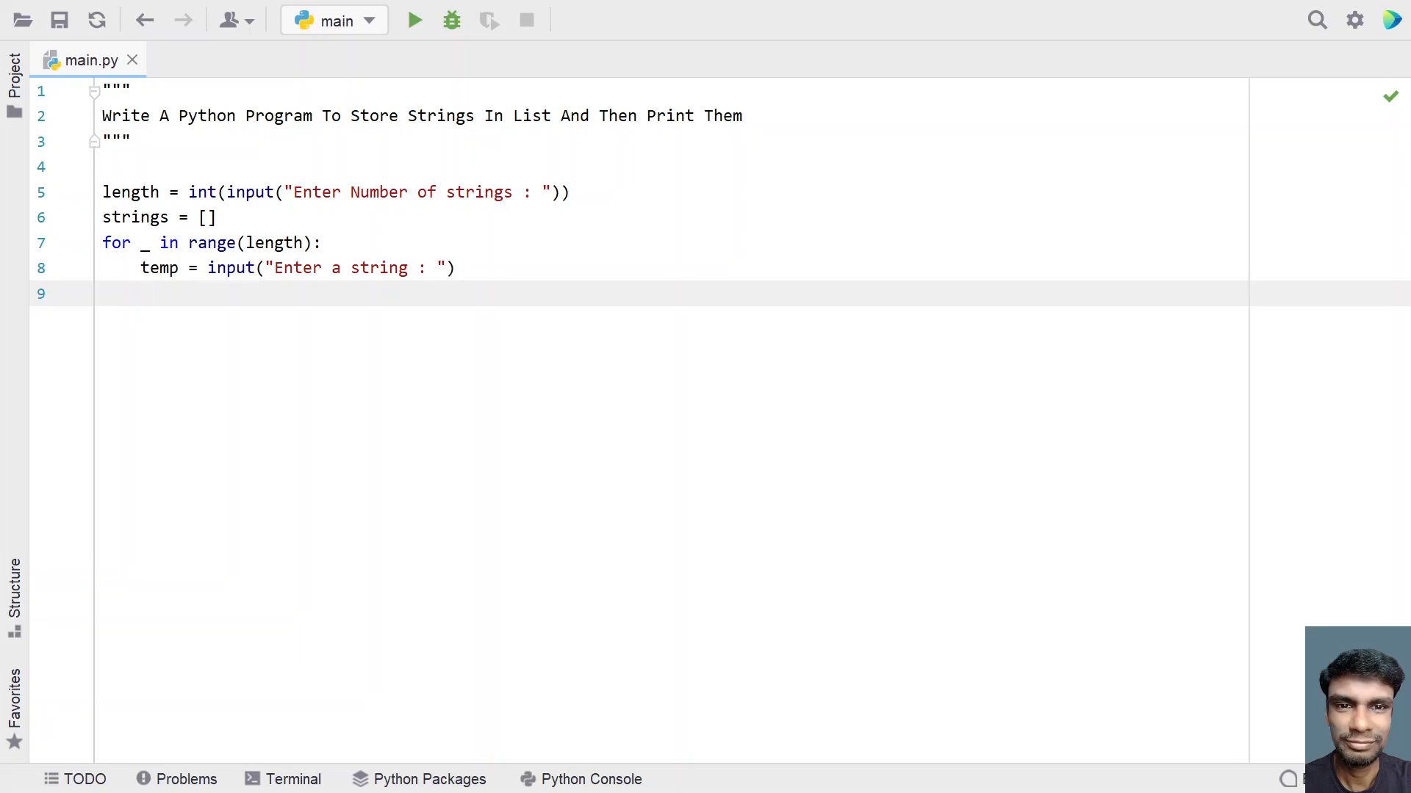
# Step: Add strings.append(temp) to the loop body and leave a blank line after it
pyautogui.write('strin')
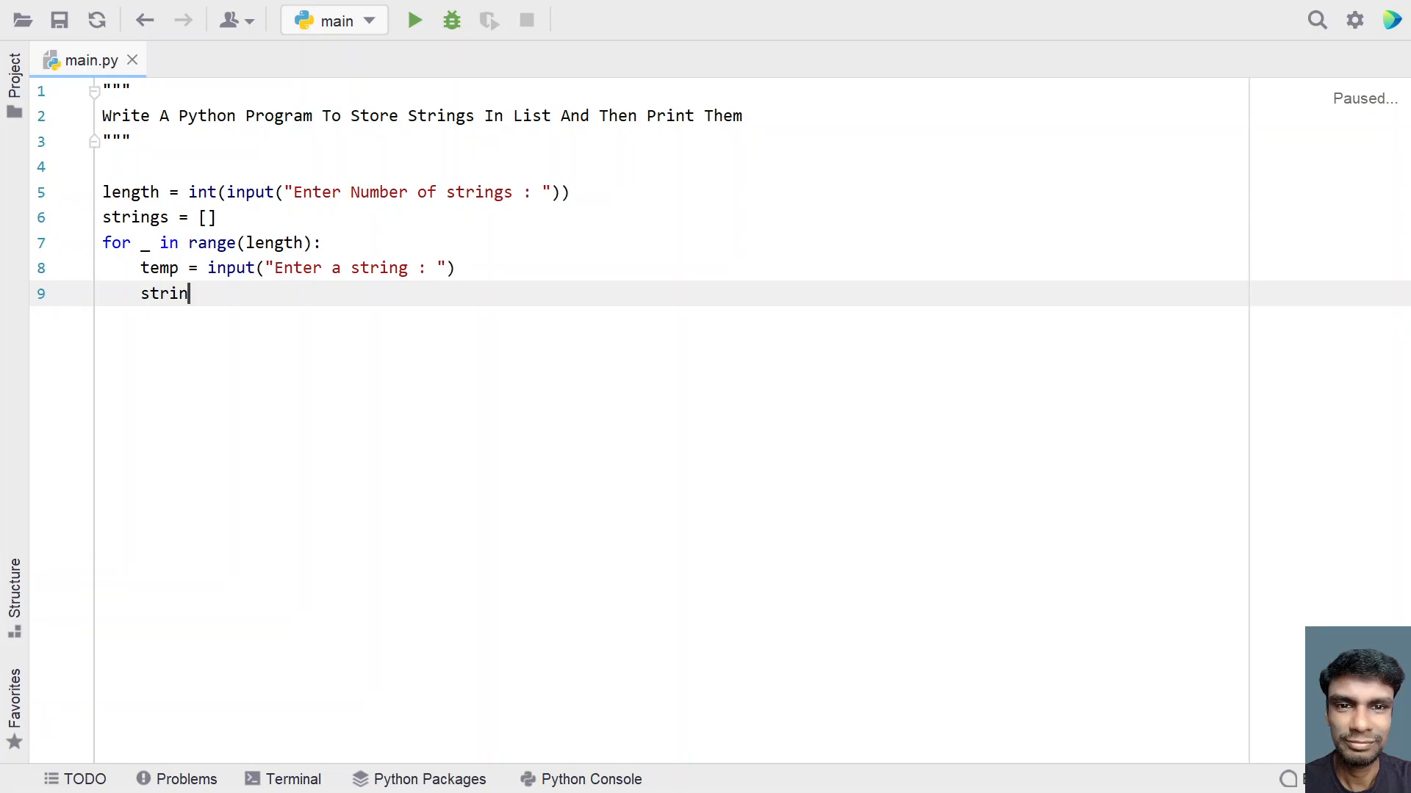
pyautogui.write('gs.a')
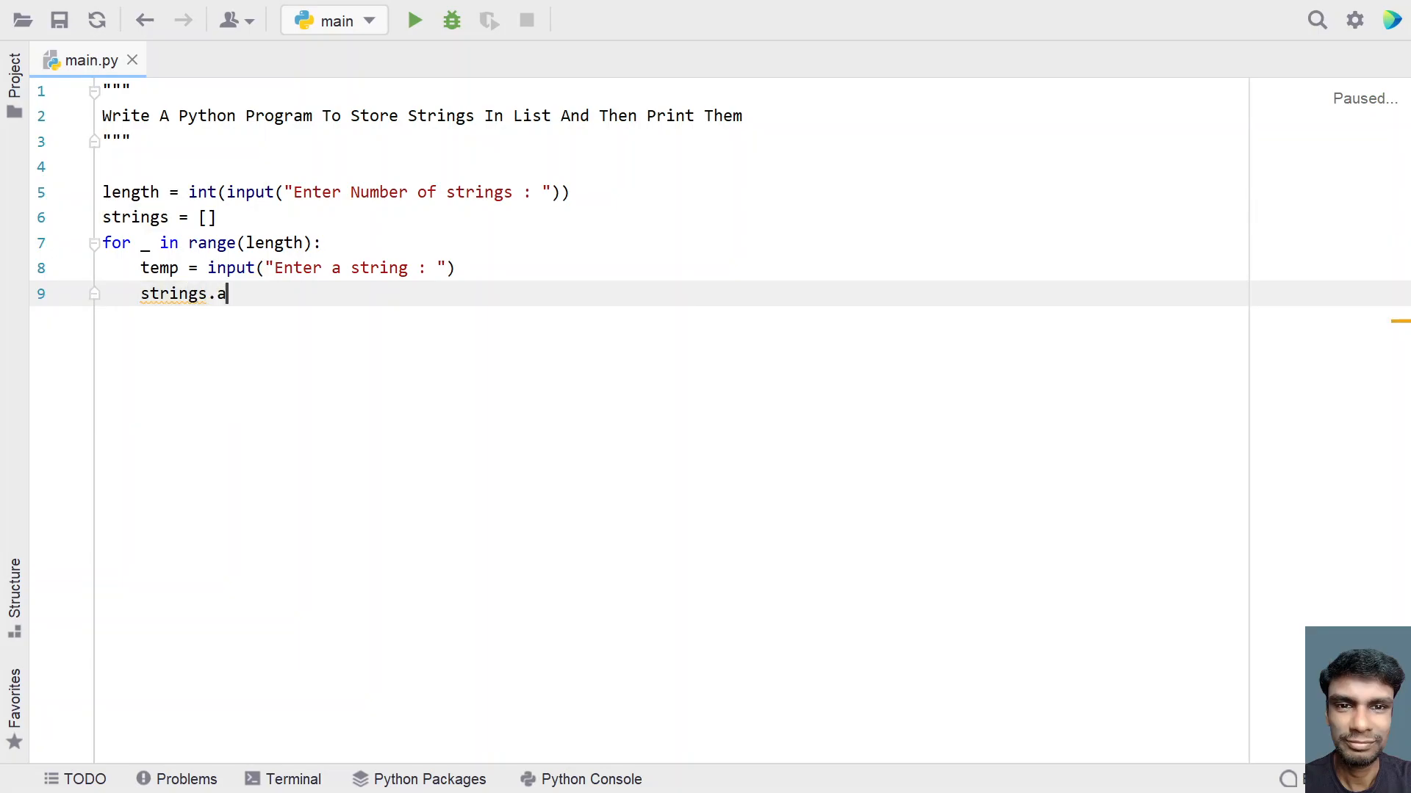
pyautogui.write('ppend(')
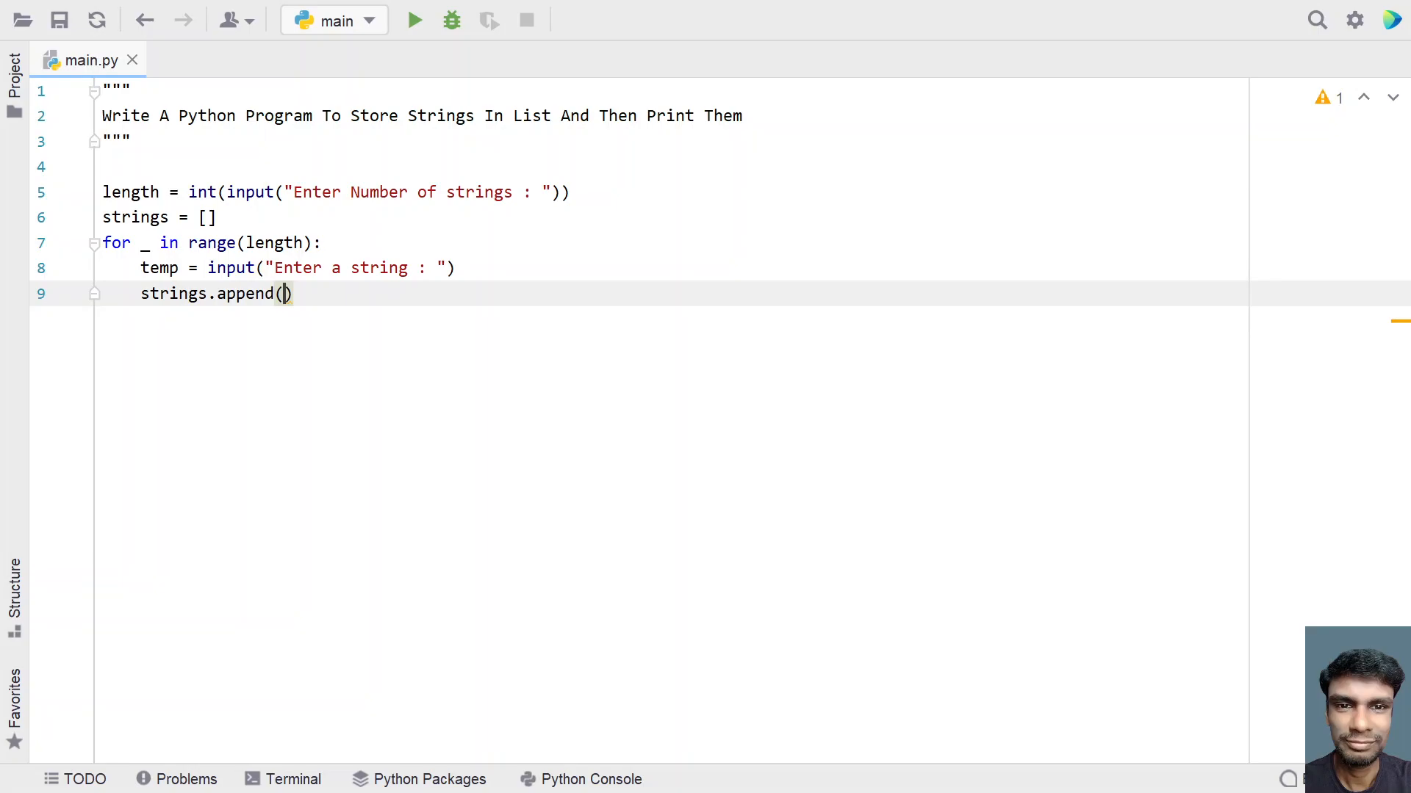
pyautogui.write('temp')
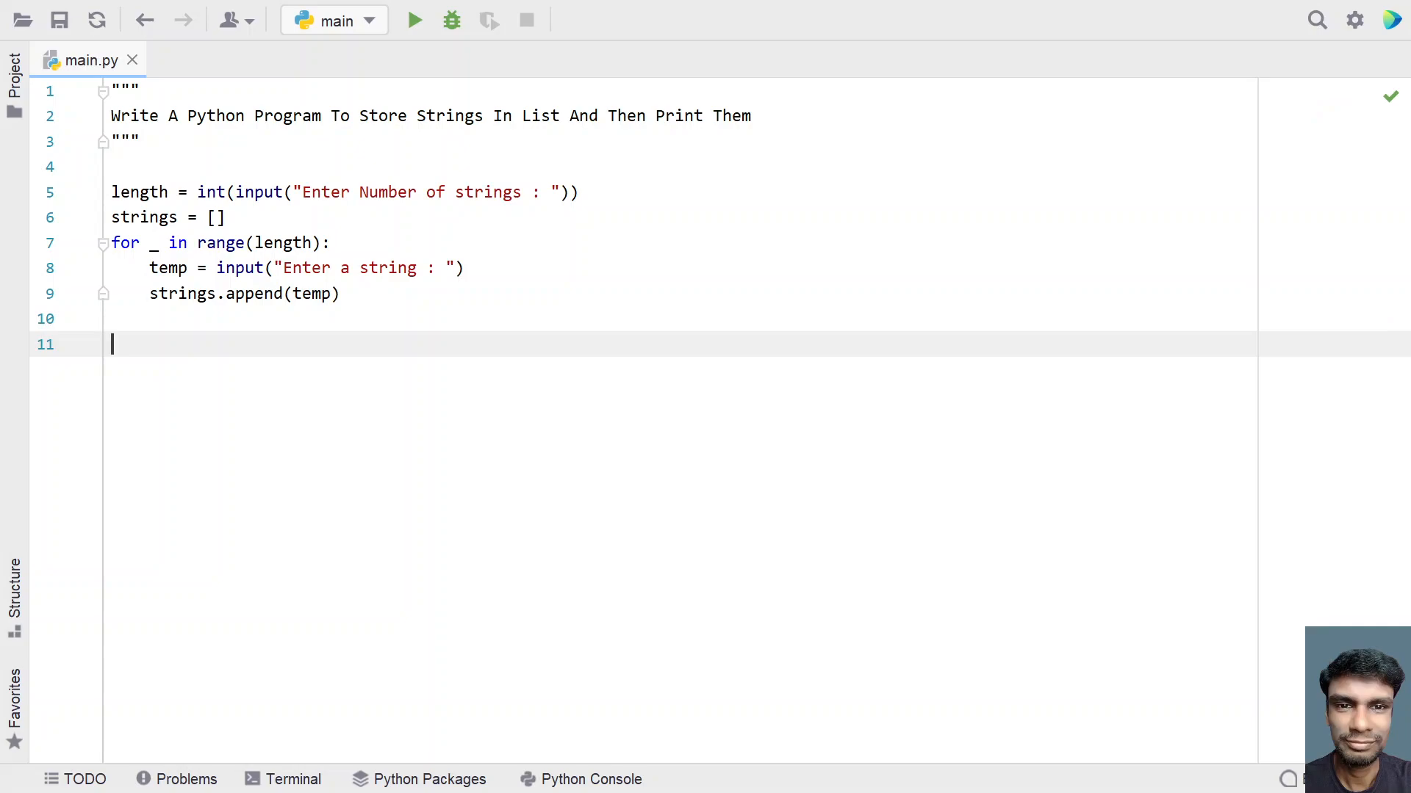
pyautogui.press('enter')
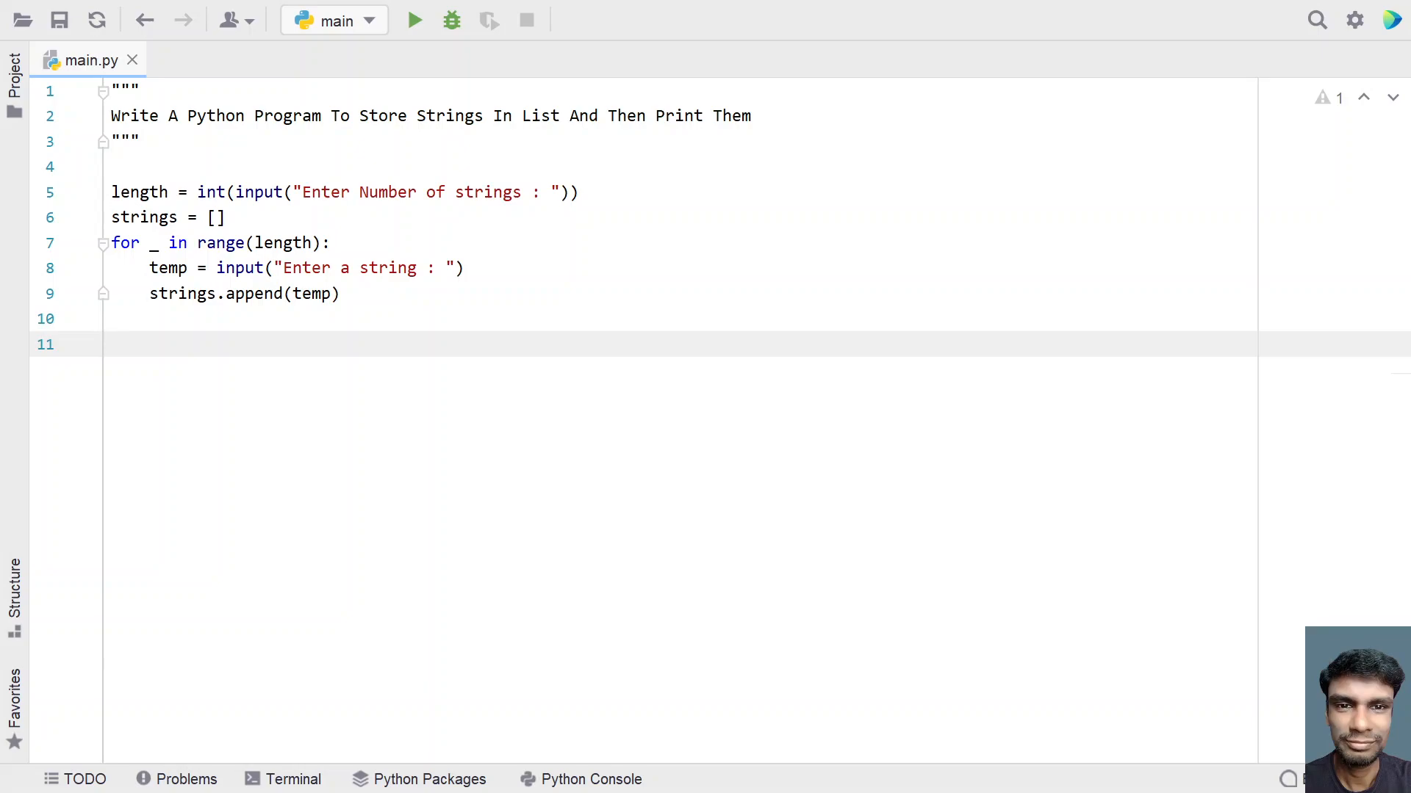
# Step: Add print("Printing List of Strings ...") on line 11
pyautogui.write('print(')
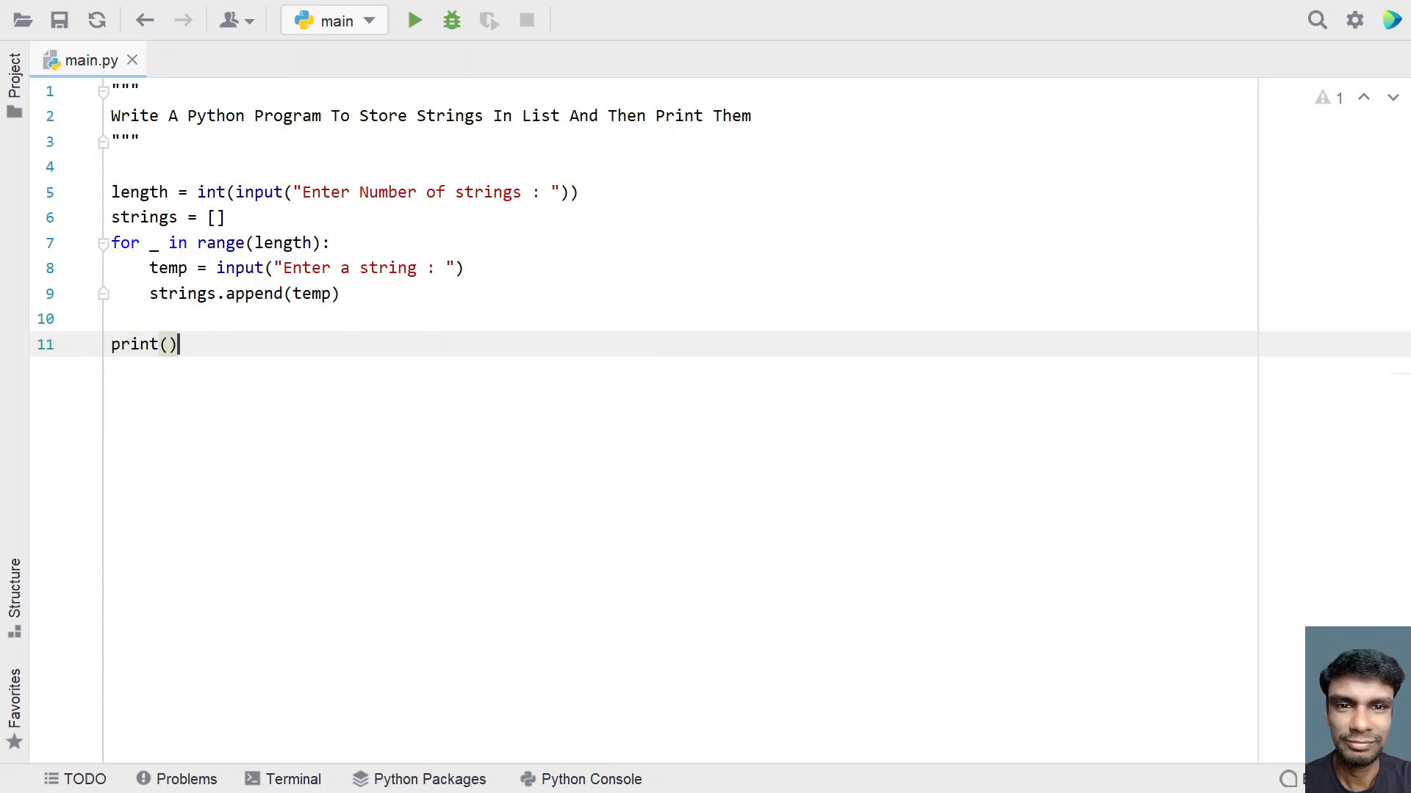
pyautogui.write('"')
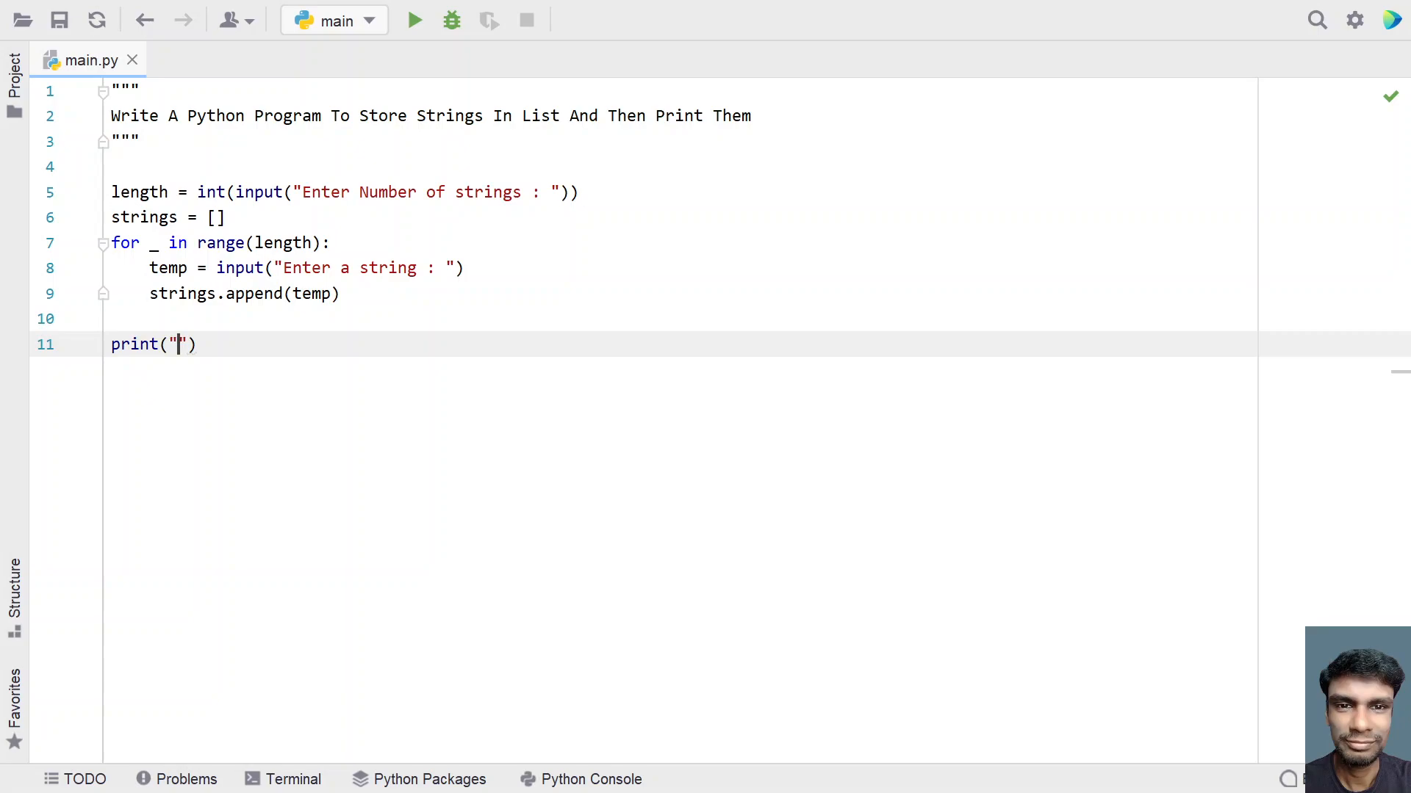
pyautogui.write('Print')
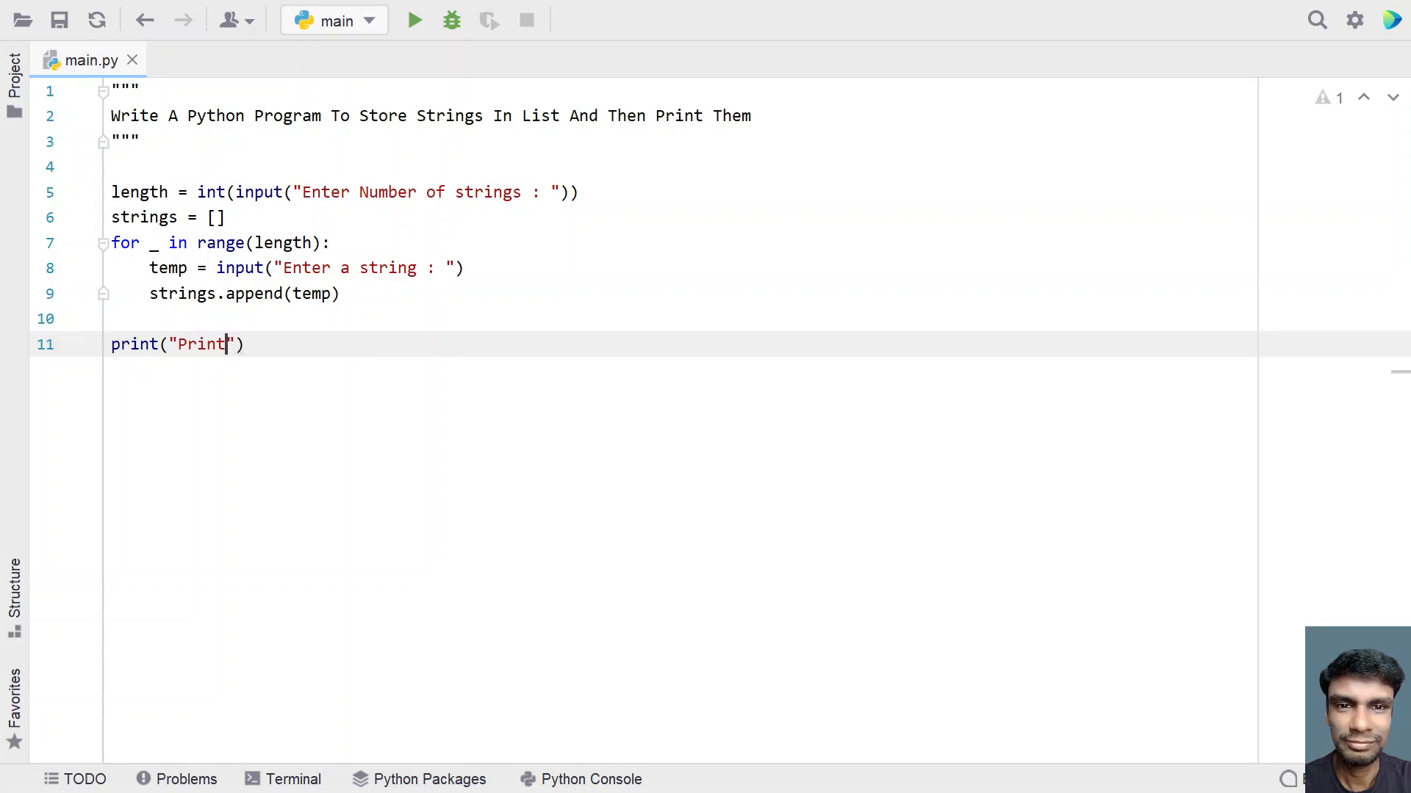
pyautogui.write('ing')
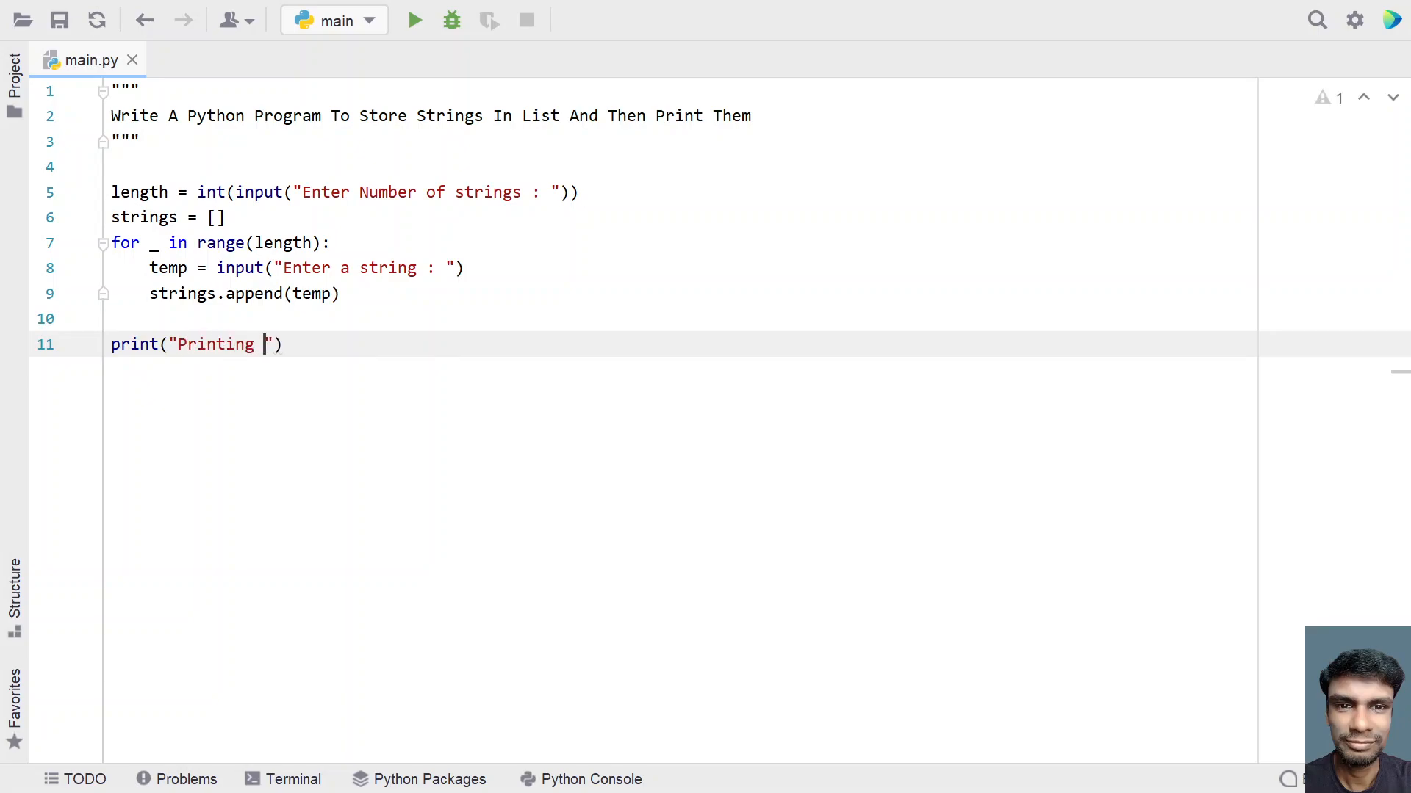
pyautogui.write('List')
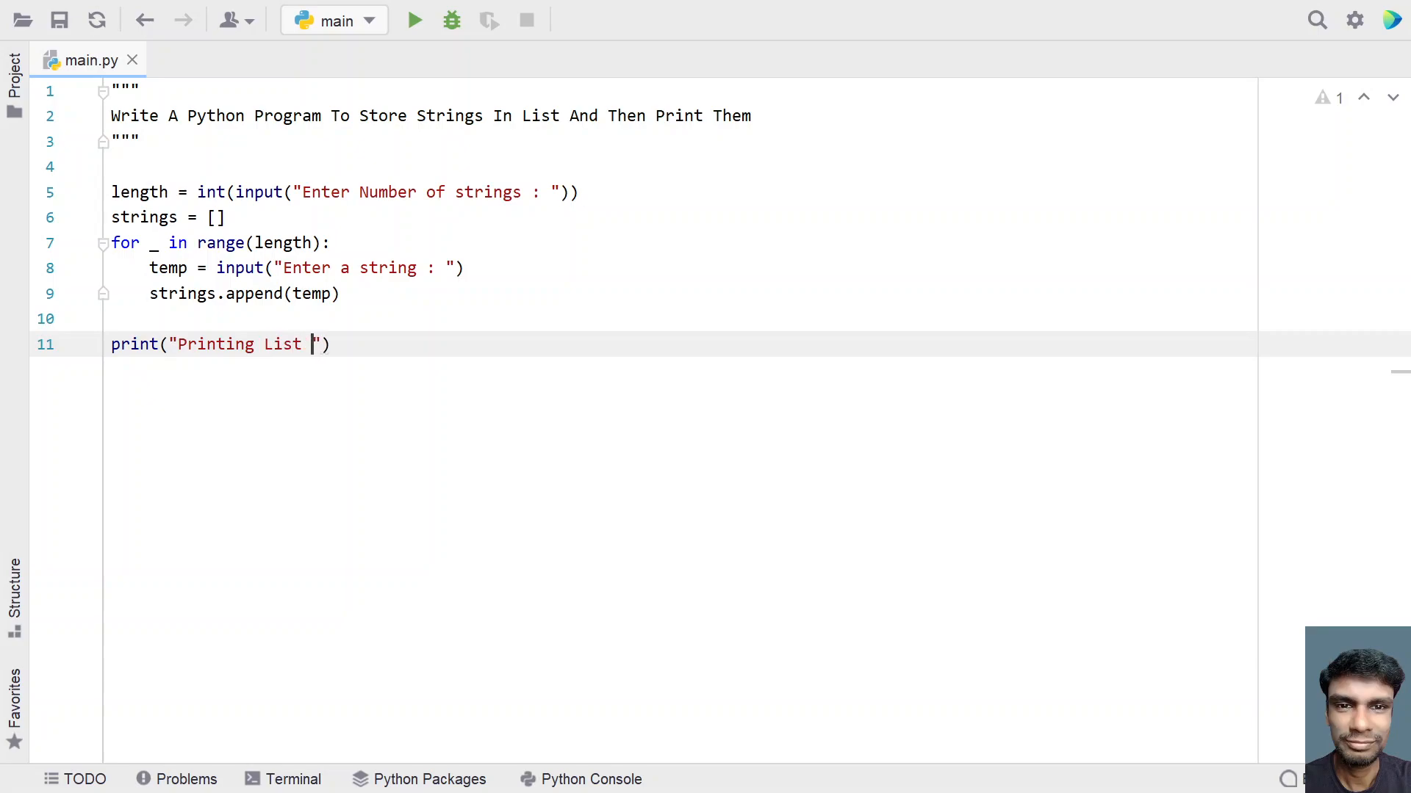
pyautogui.write('of Strings')
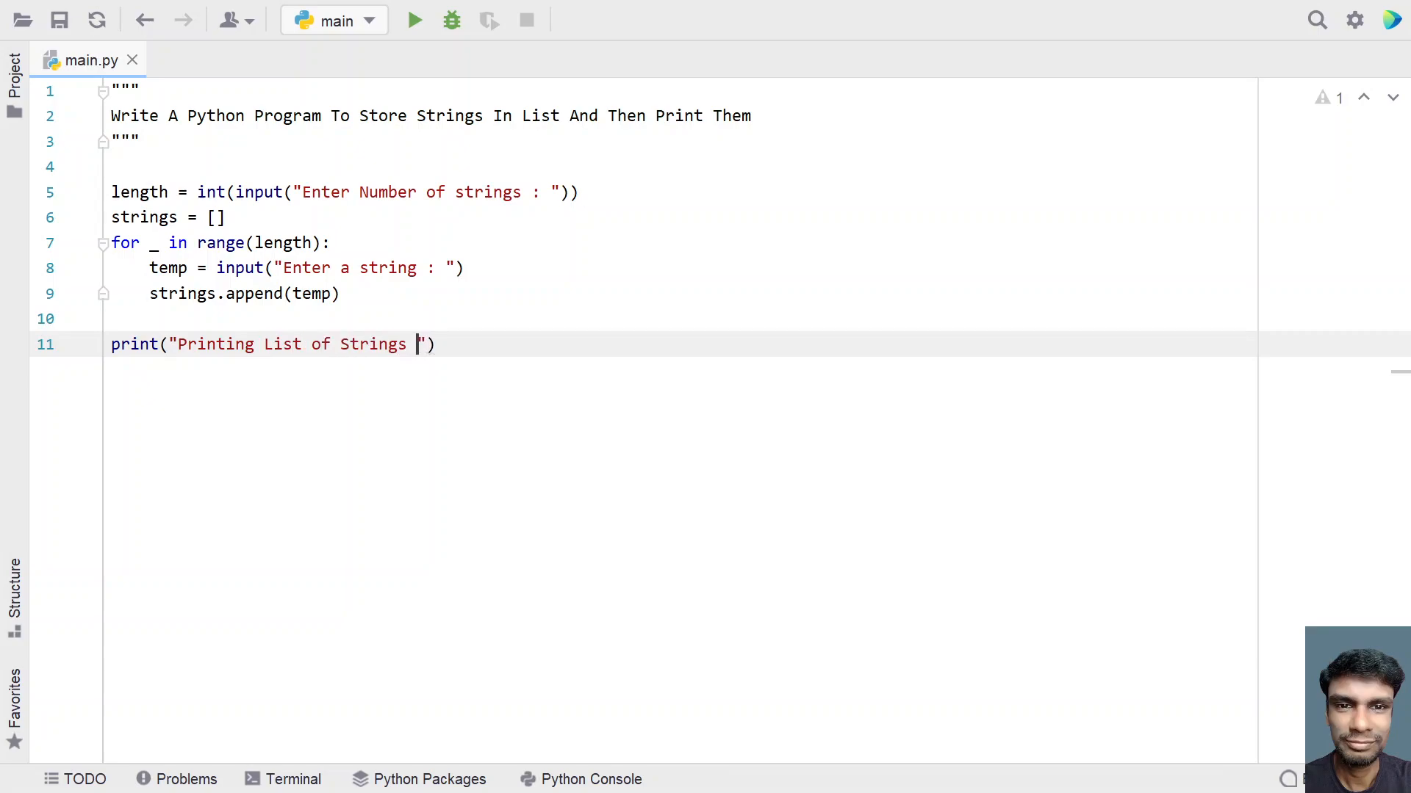
pyautogui.write('...')
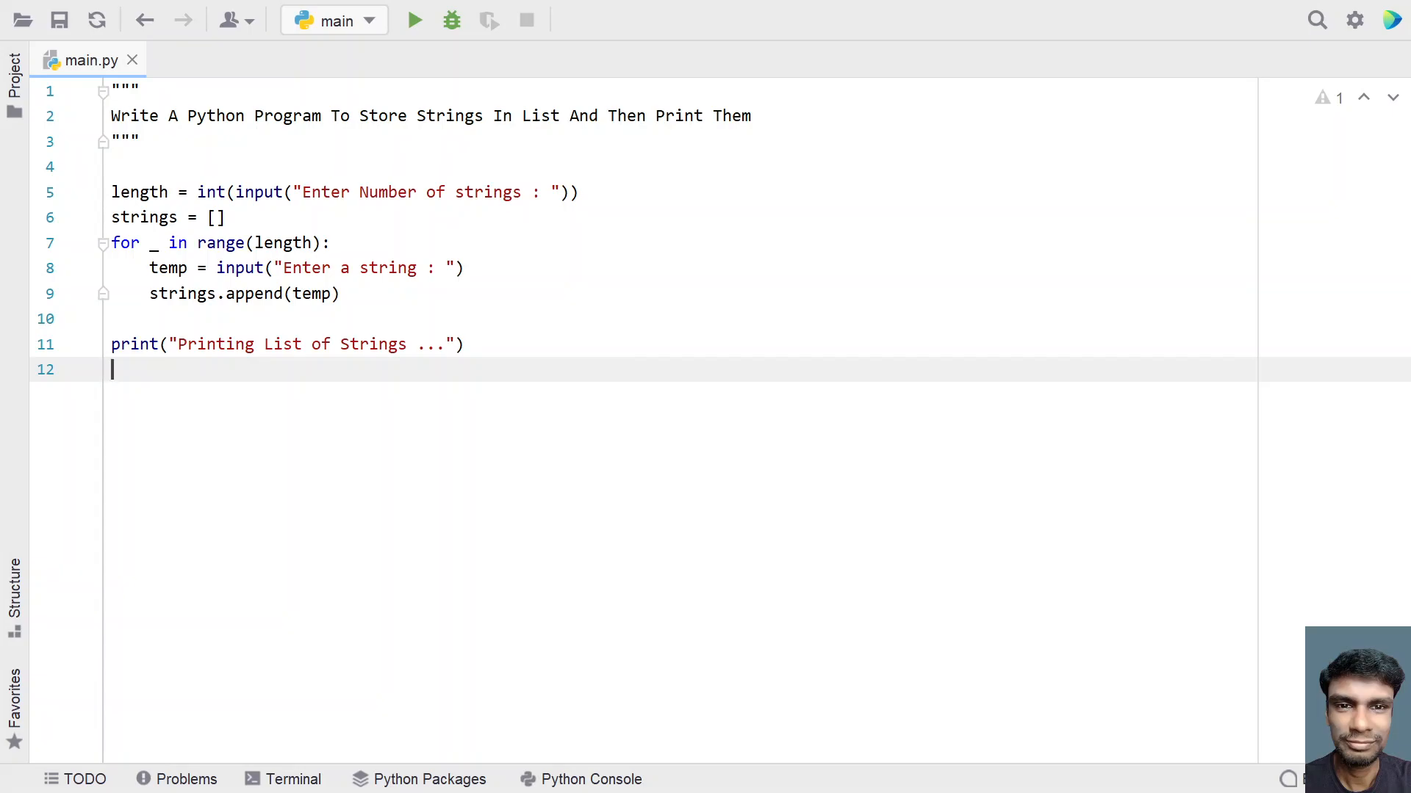
# Step: Write for item in strings: with print(item) indented beneath it
pyautogui.write('for')
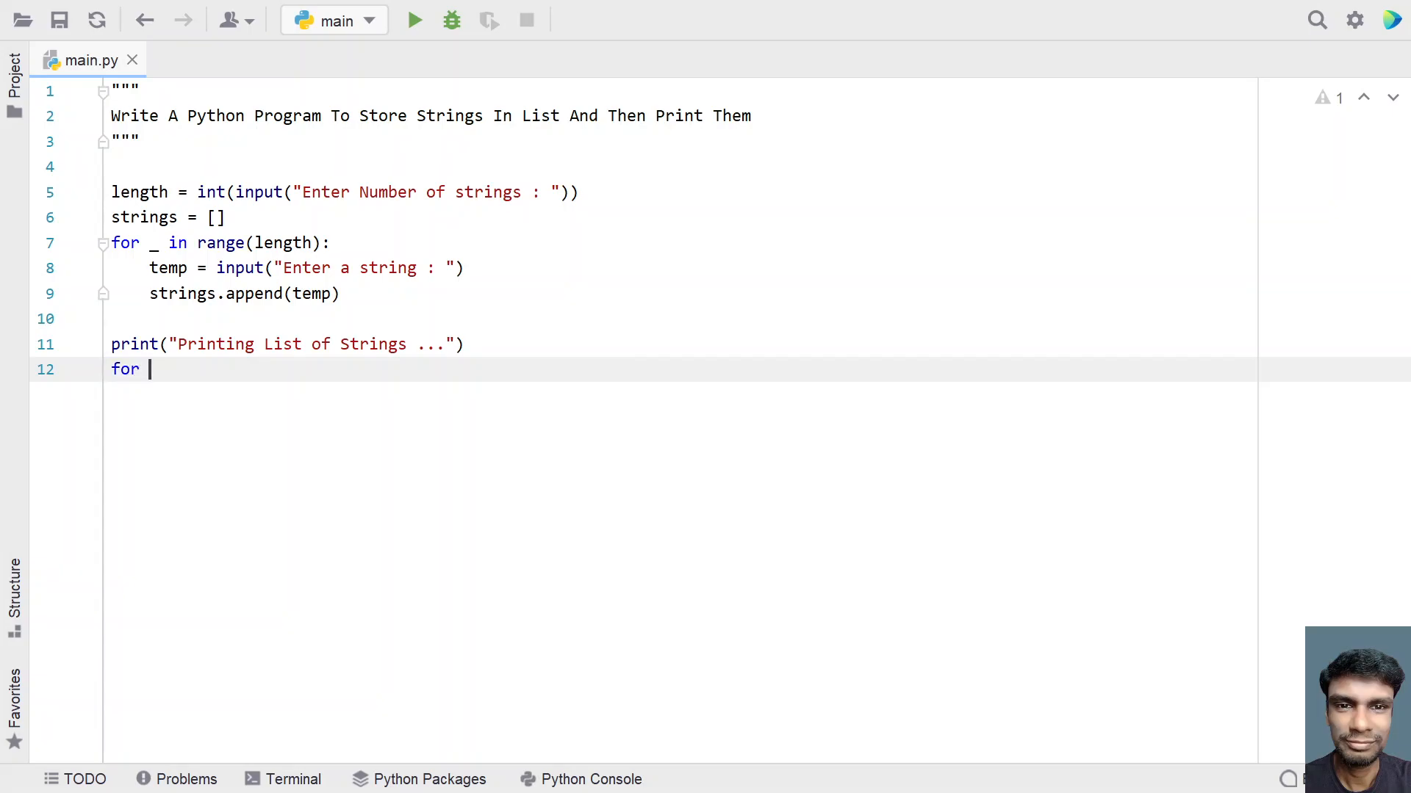
pyautogui.write('item i')
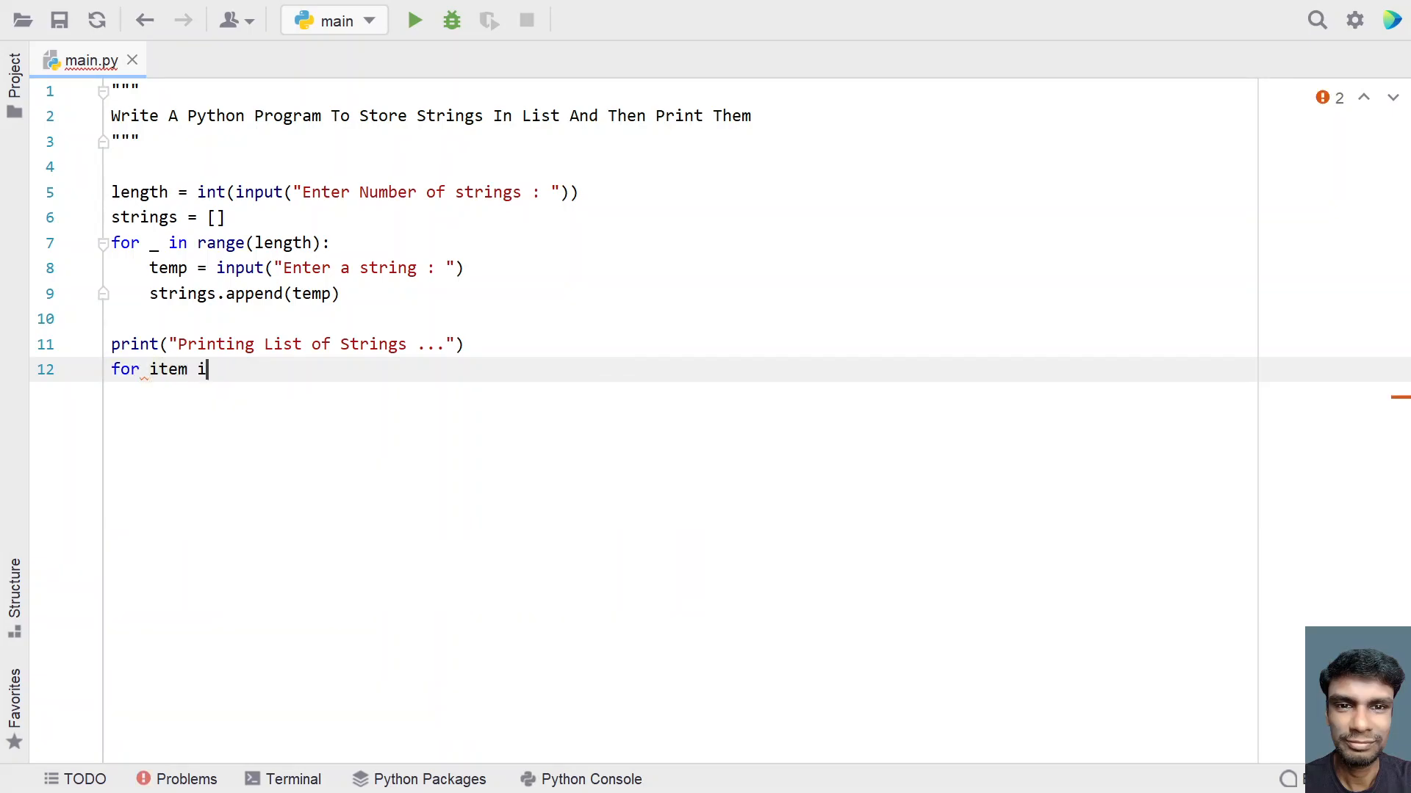
pyautogui.write('n strings')
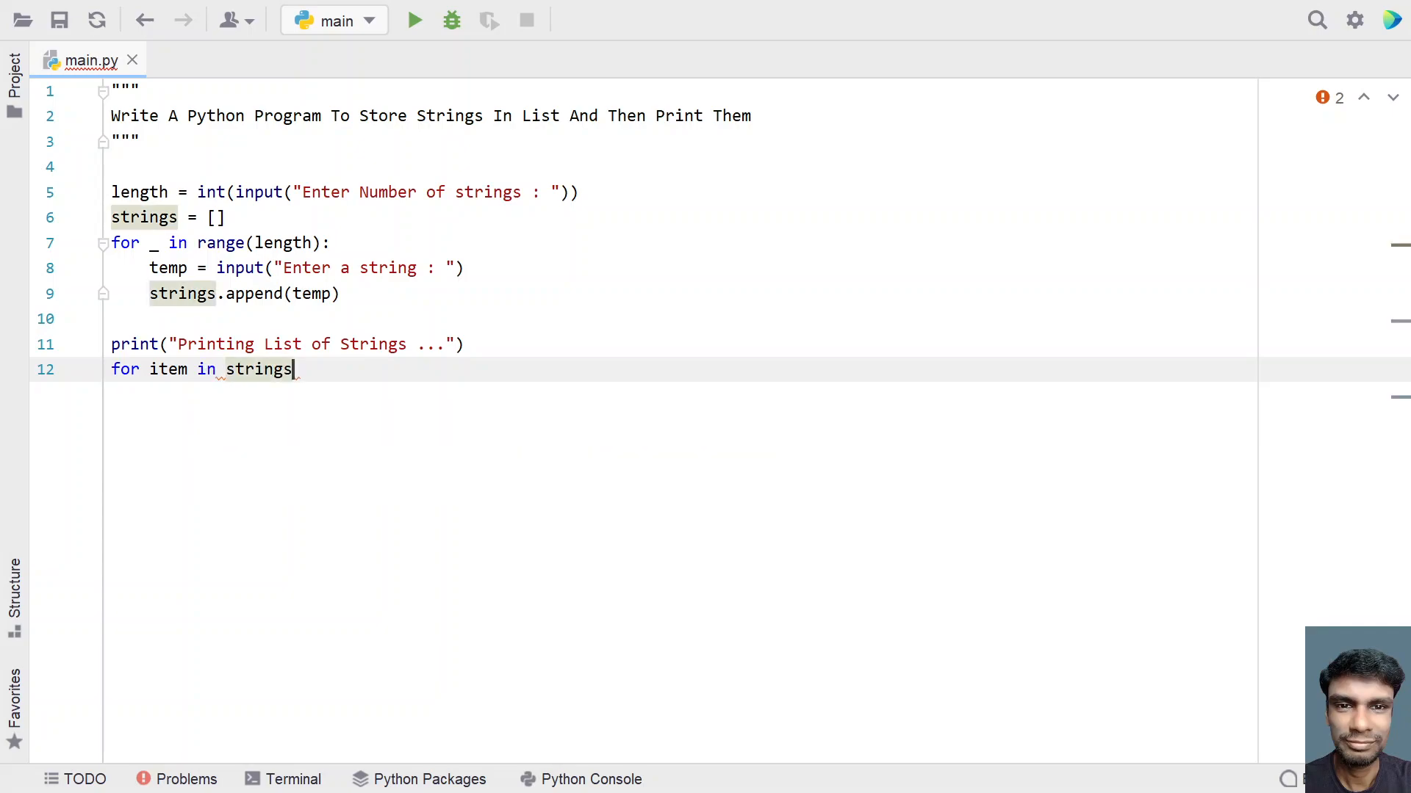
pyautogui.write(':')
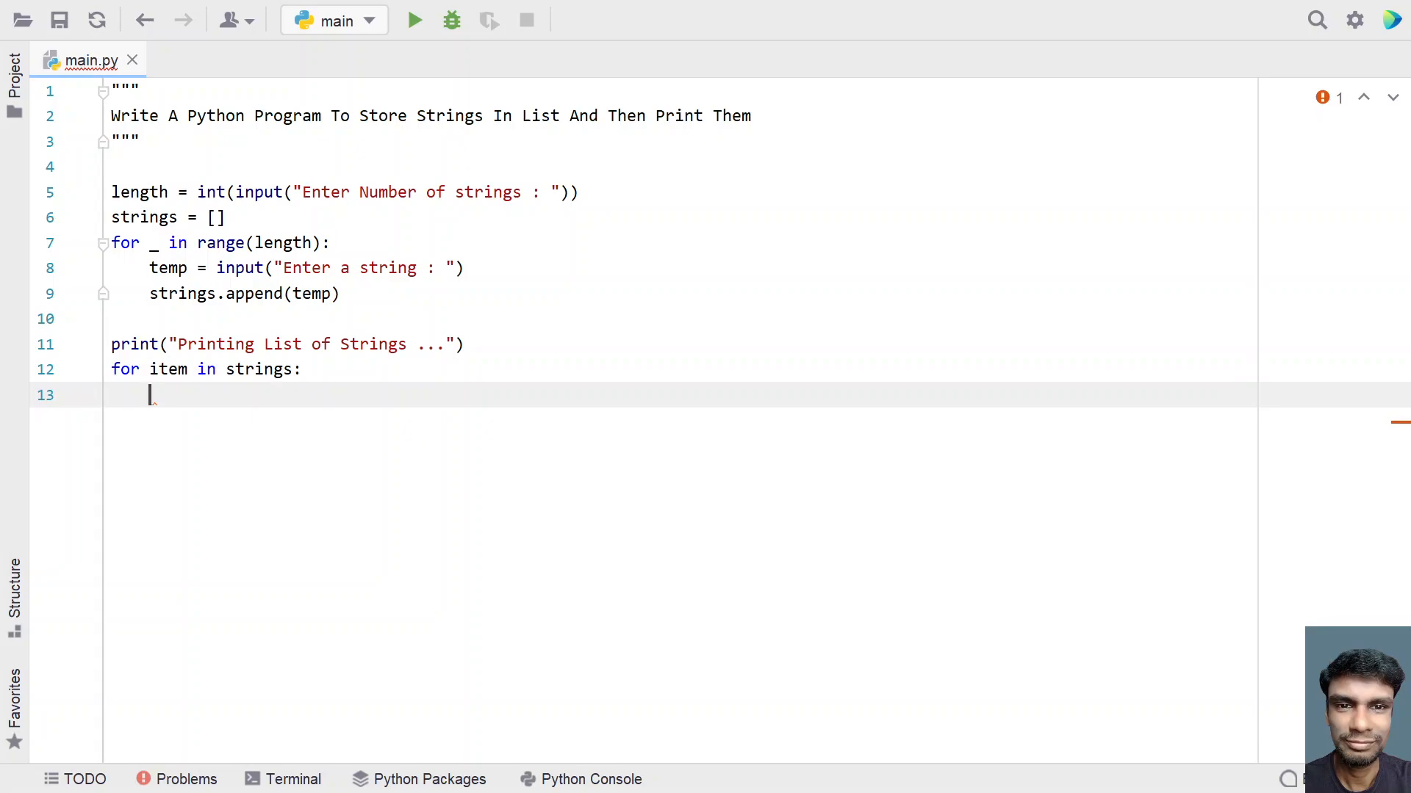
pyautogui.write('print')
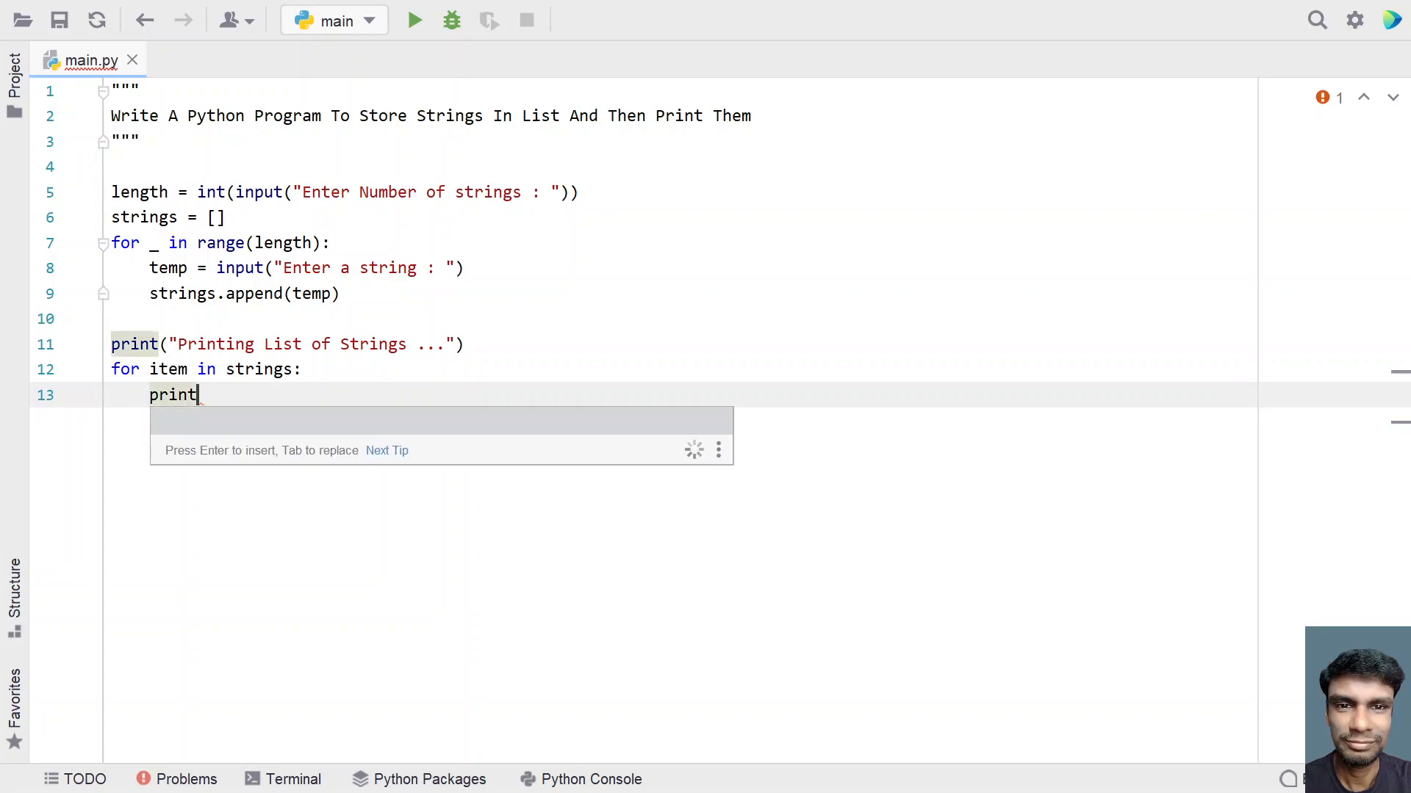
pyautogui.write('(item)')
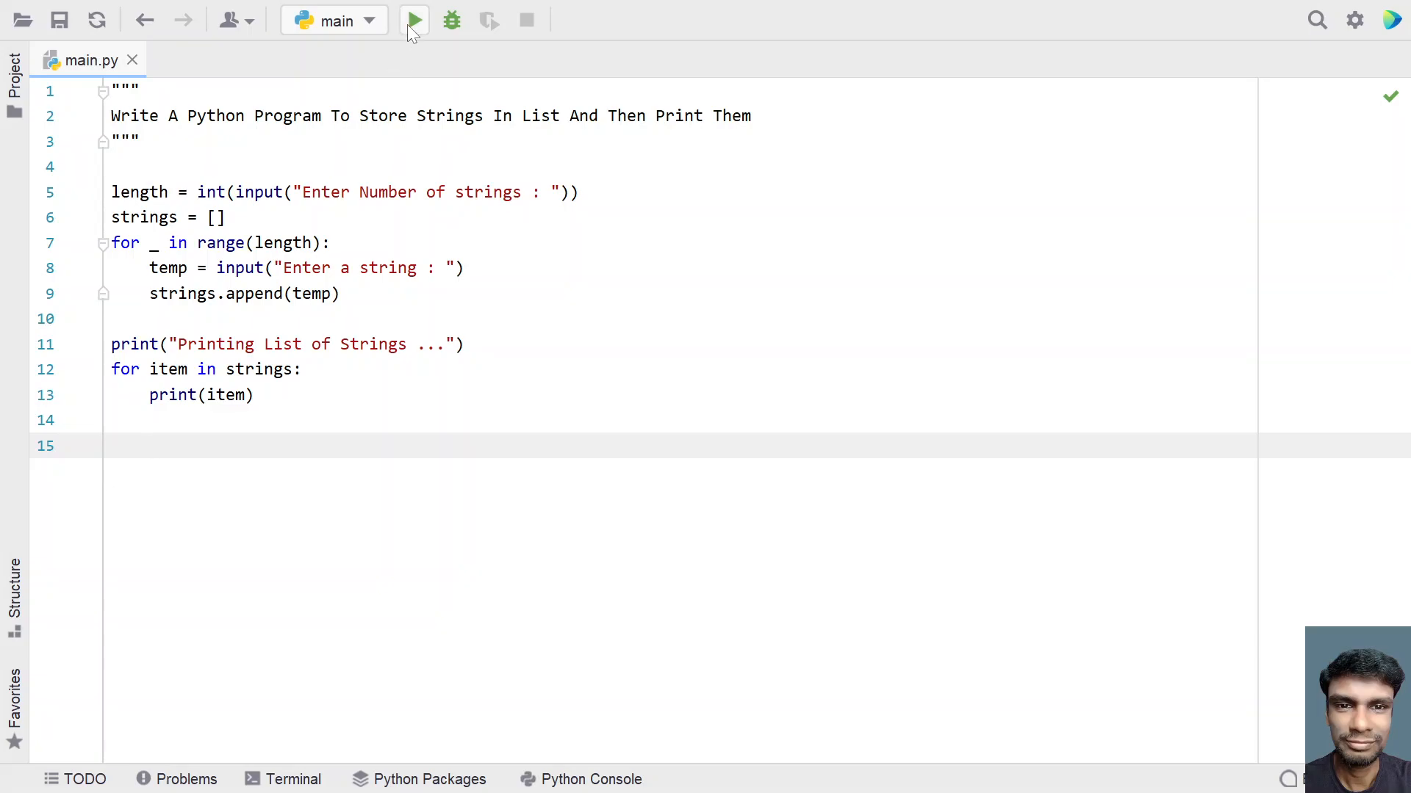
# Step: Run main.py, entering 3 and the strings hello world, how are you, print statement hello
pyautogui.click(413, 20)
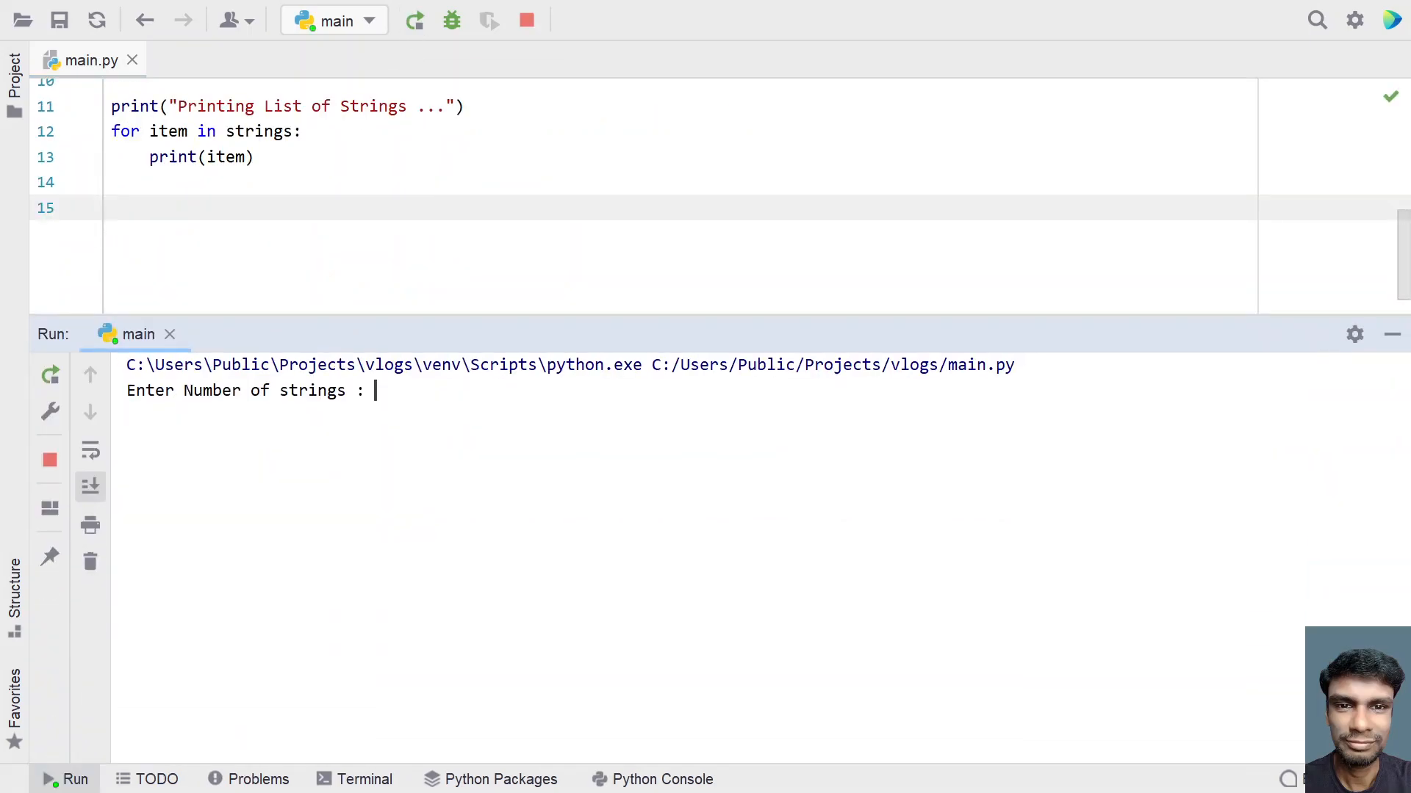
pyautogui.write('3')
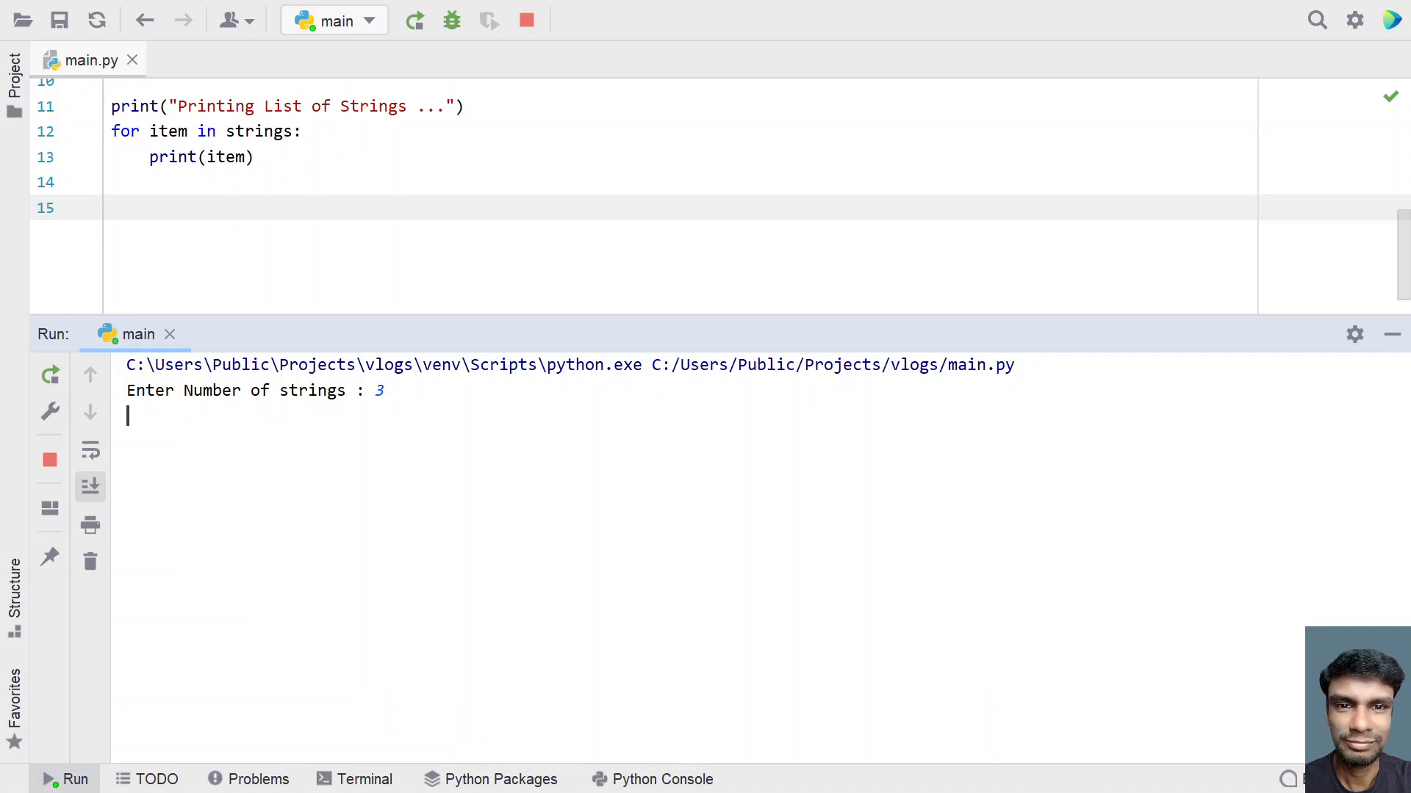
pyautogui.write('hello world')
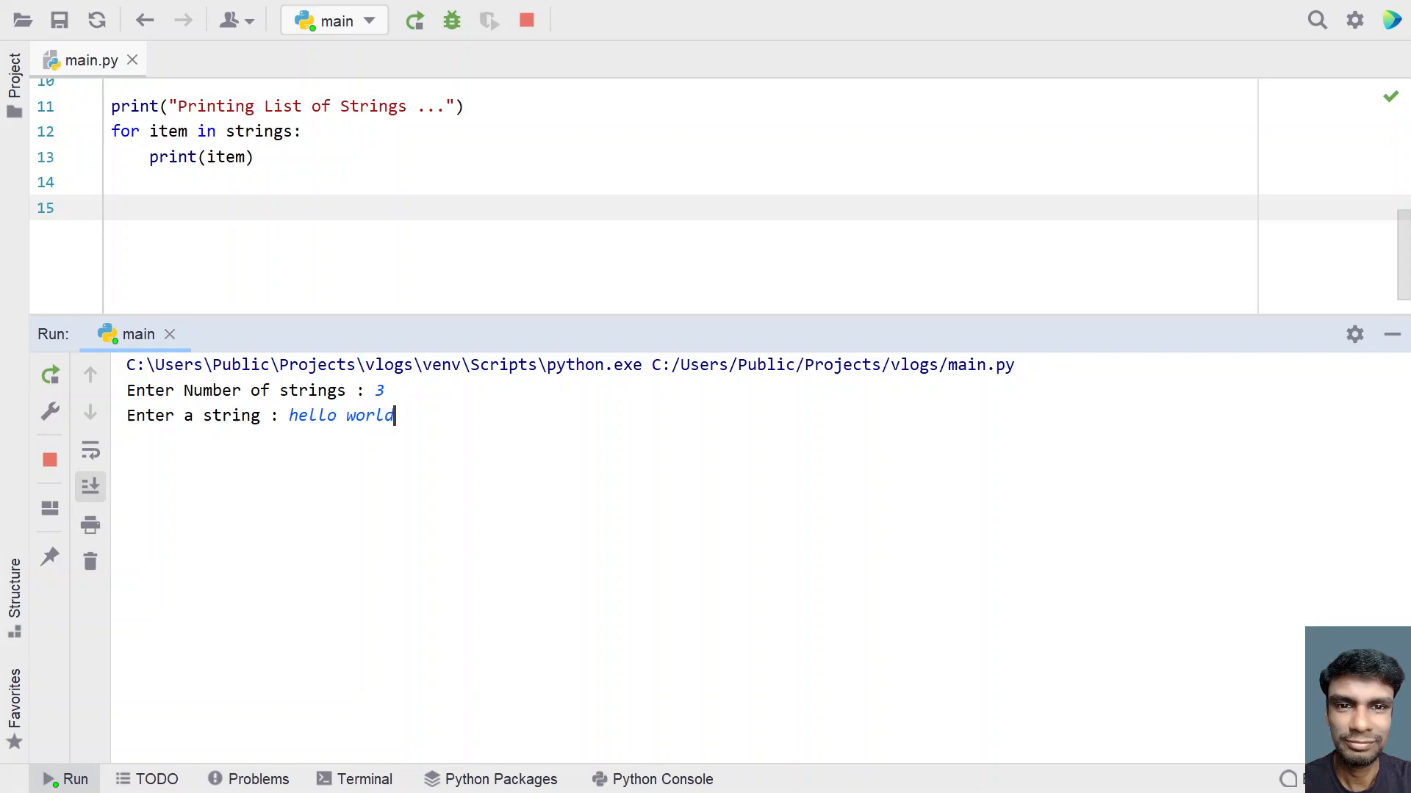
pyautogui.press('enter')
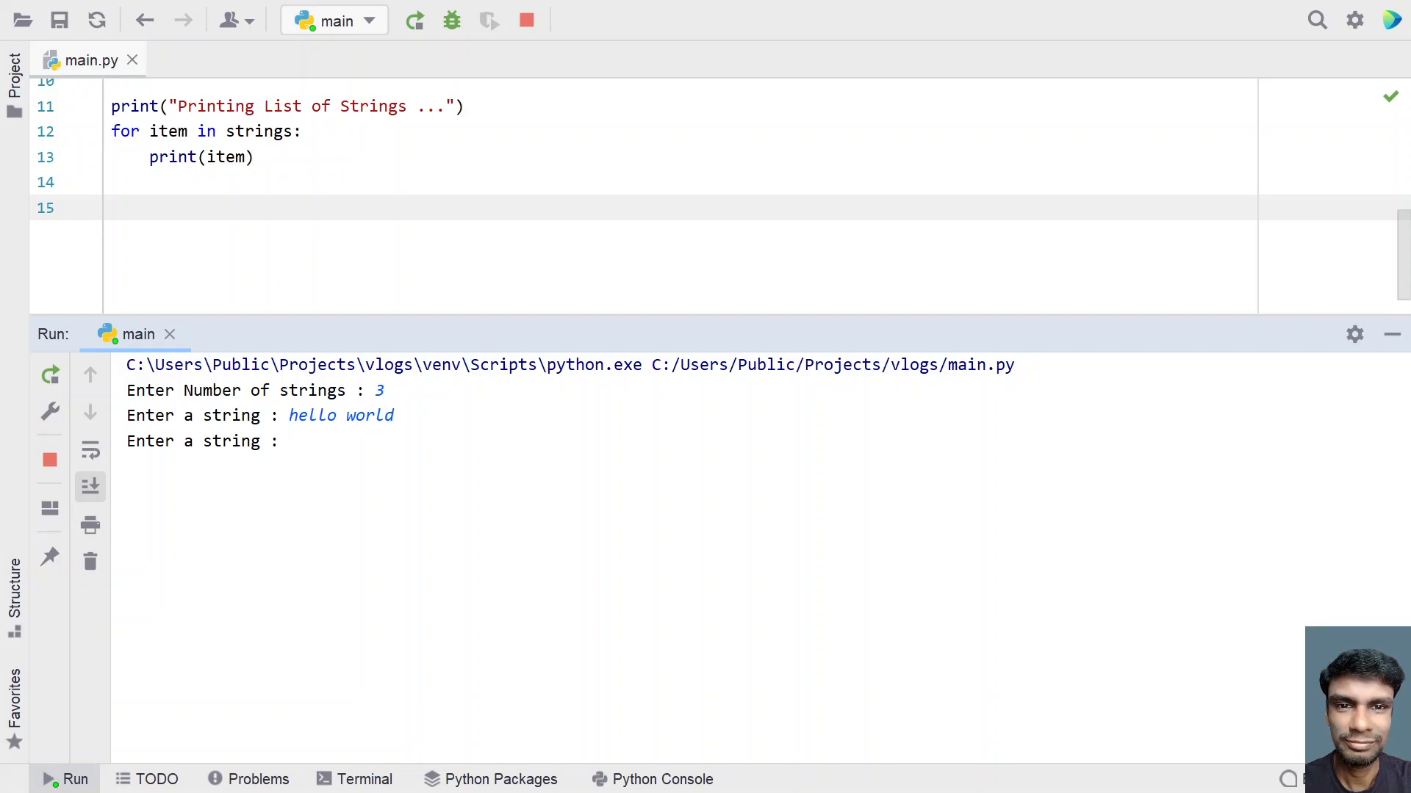
pyautogui.write('how ae')
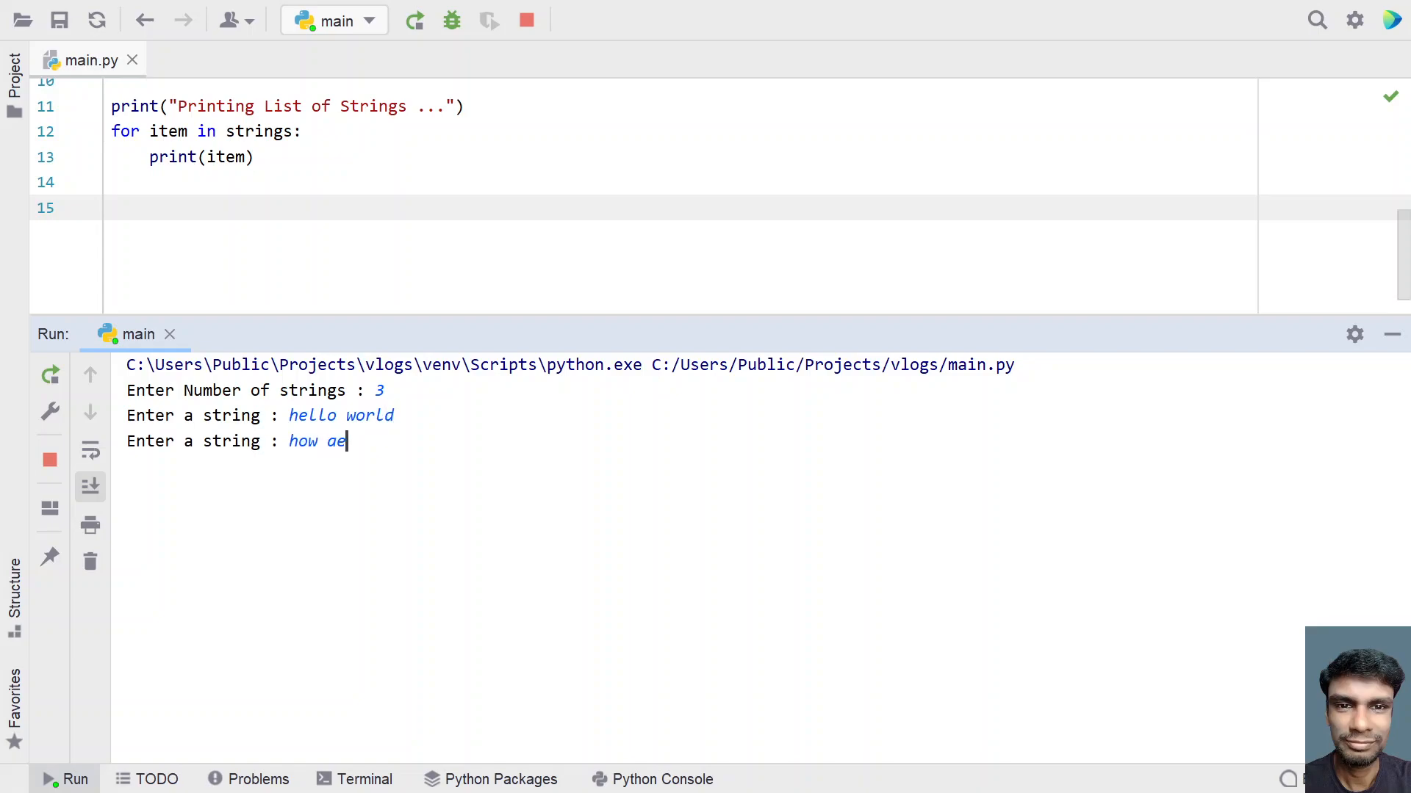
pyautogui.write('re you')
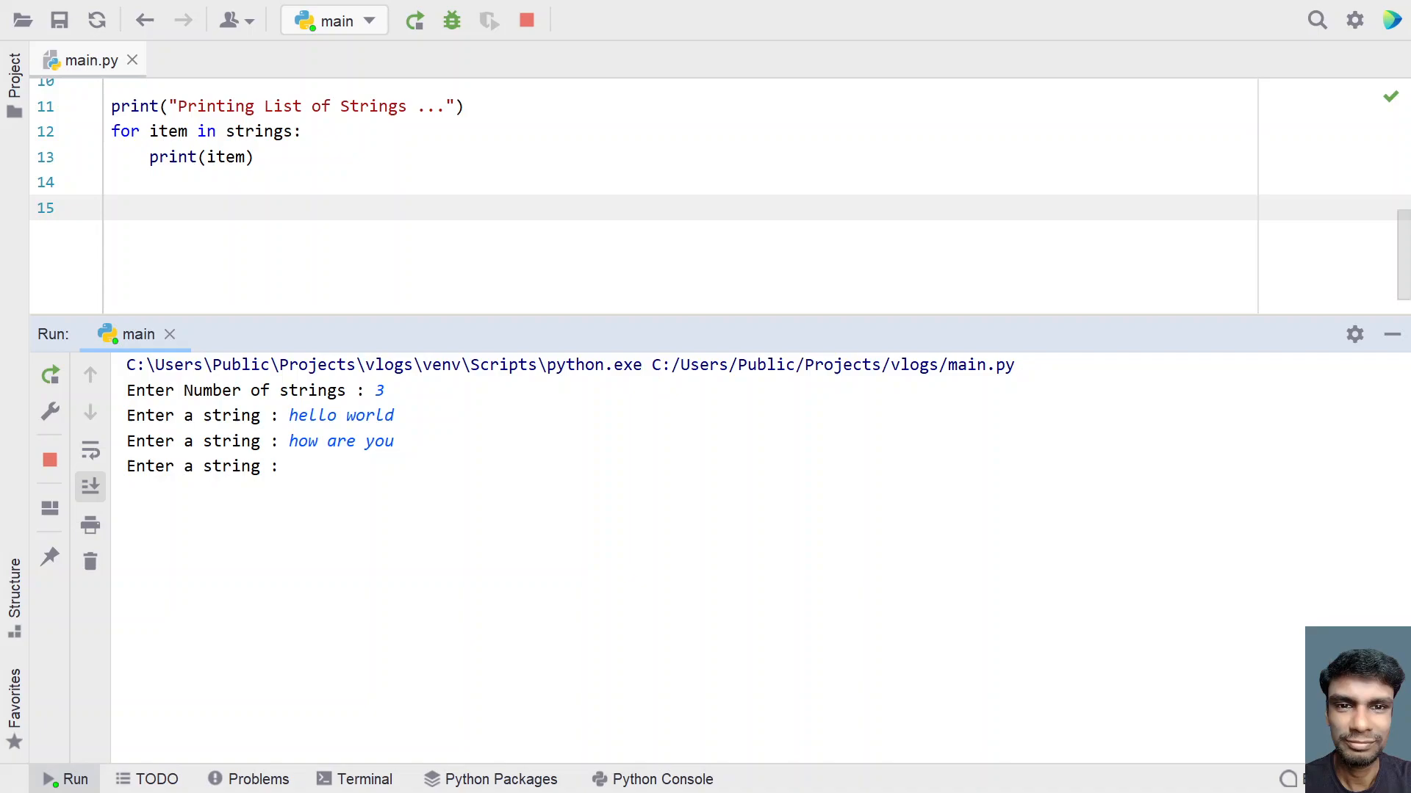
pyautogui.write('print statem')
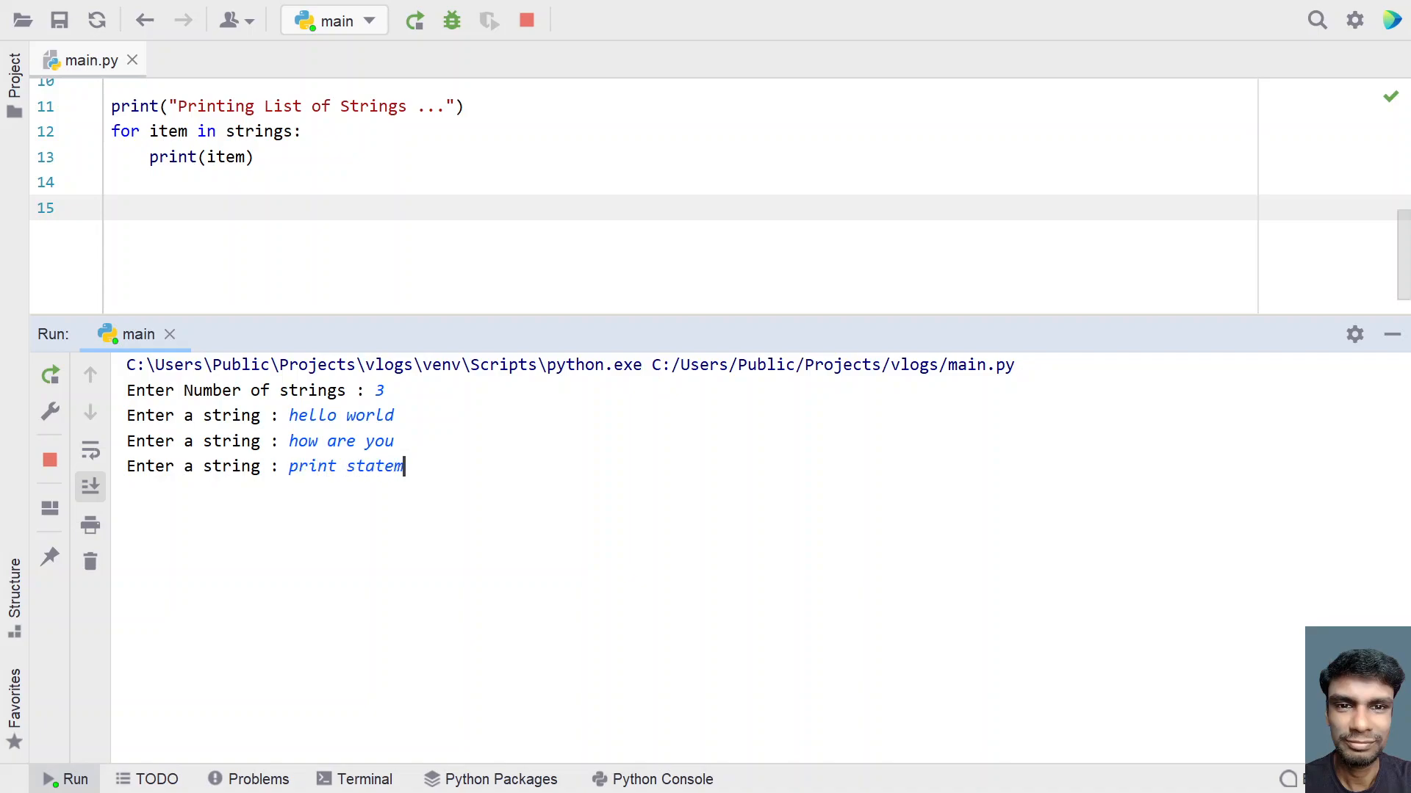
pyautogui.write('hello')
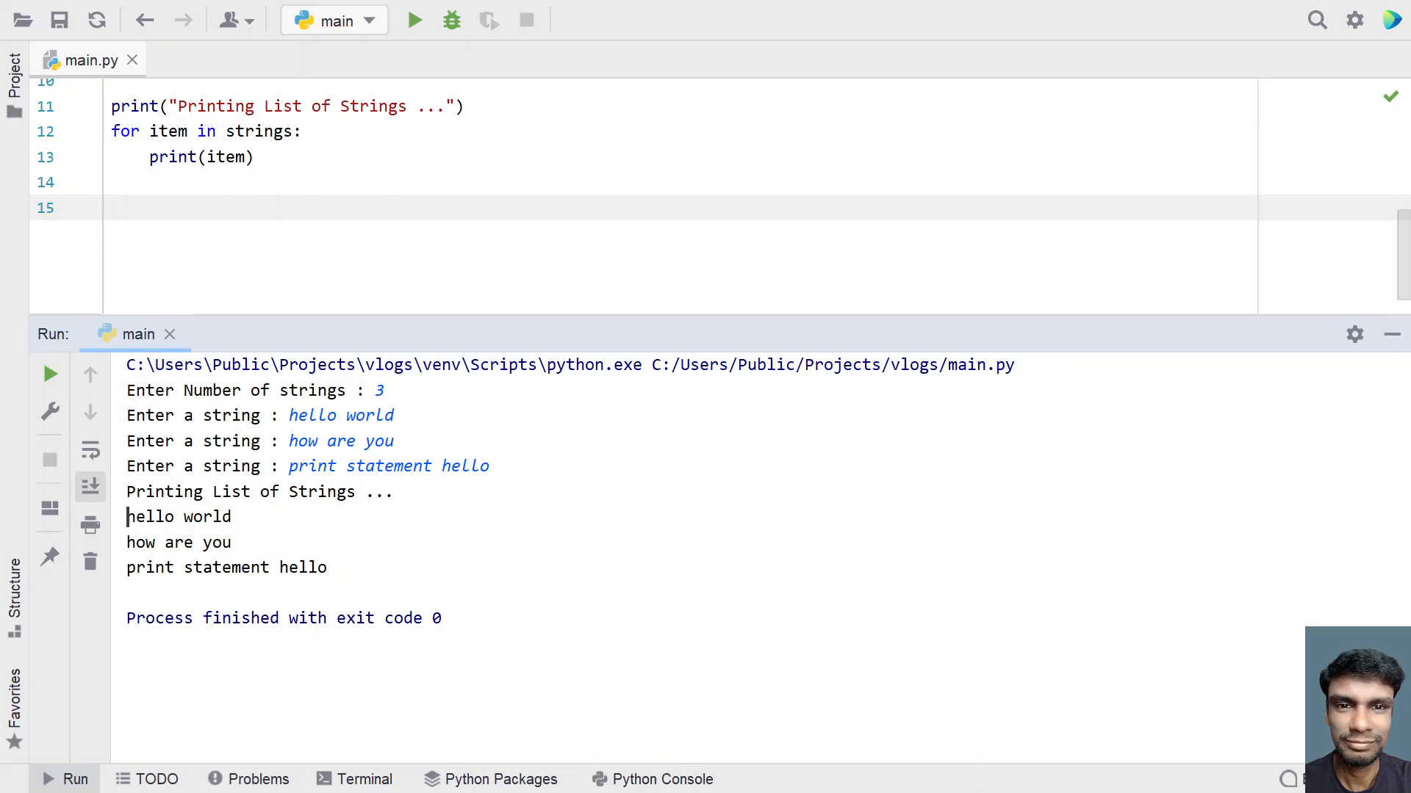
# Step: Hide the Run tool window to show the full main.py script
pyautogui.doubleClick(178, 542)
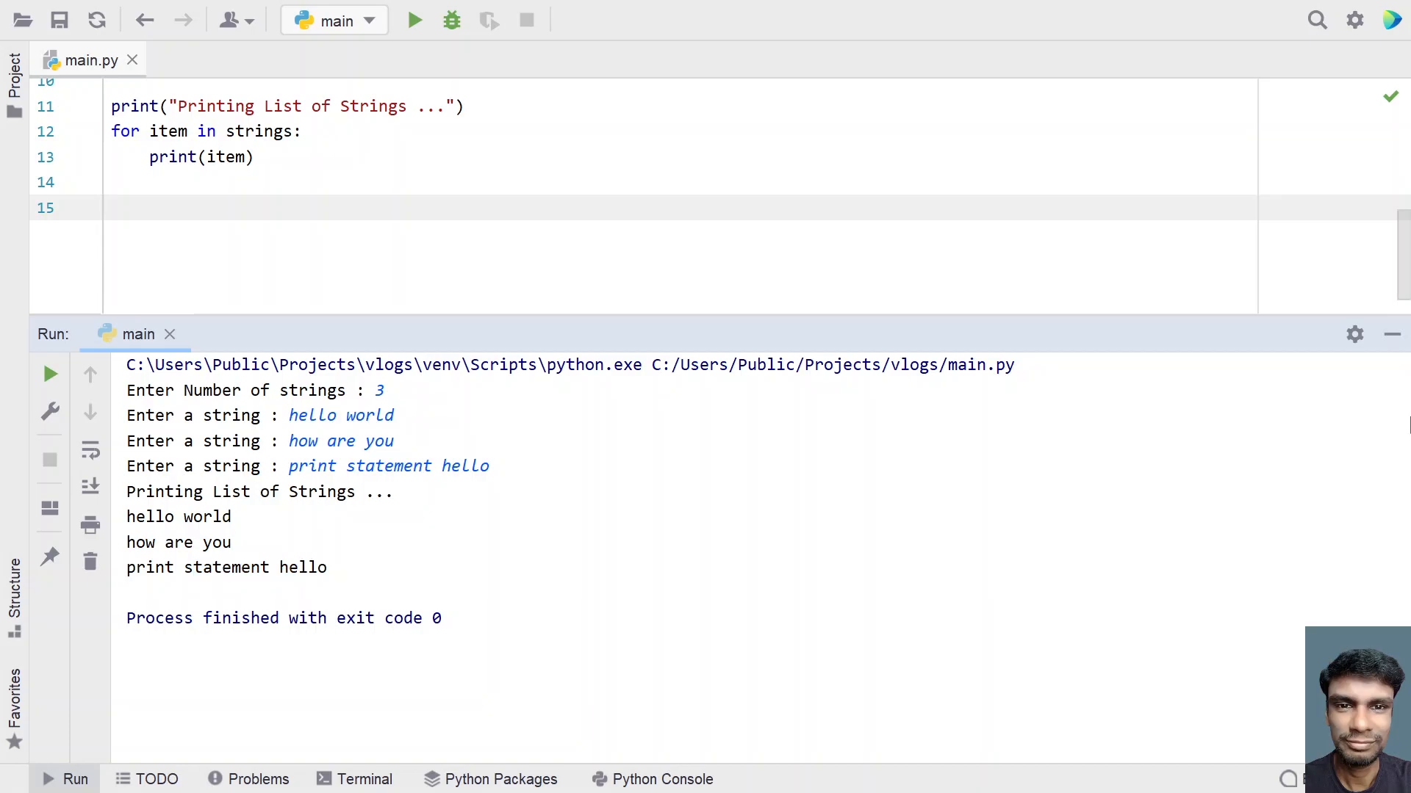
pyautogui.moveTo(1391, 334)
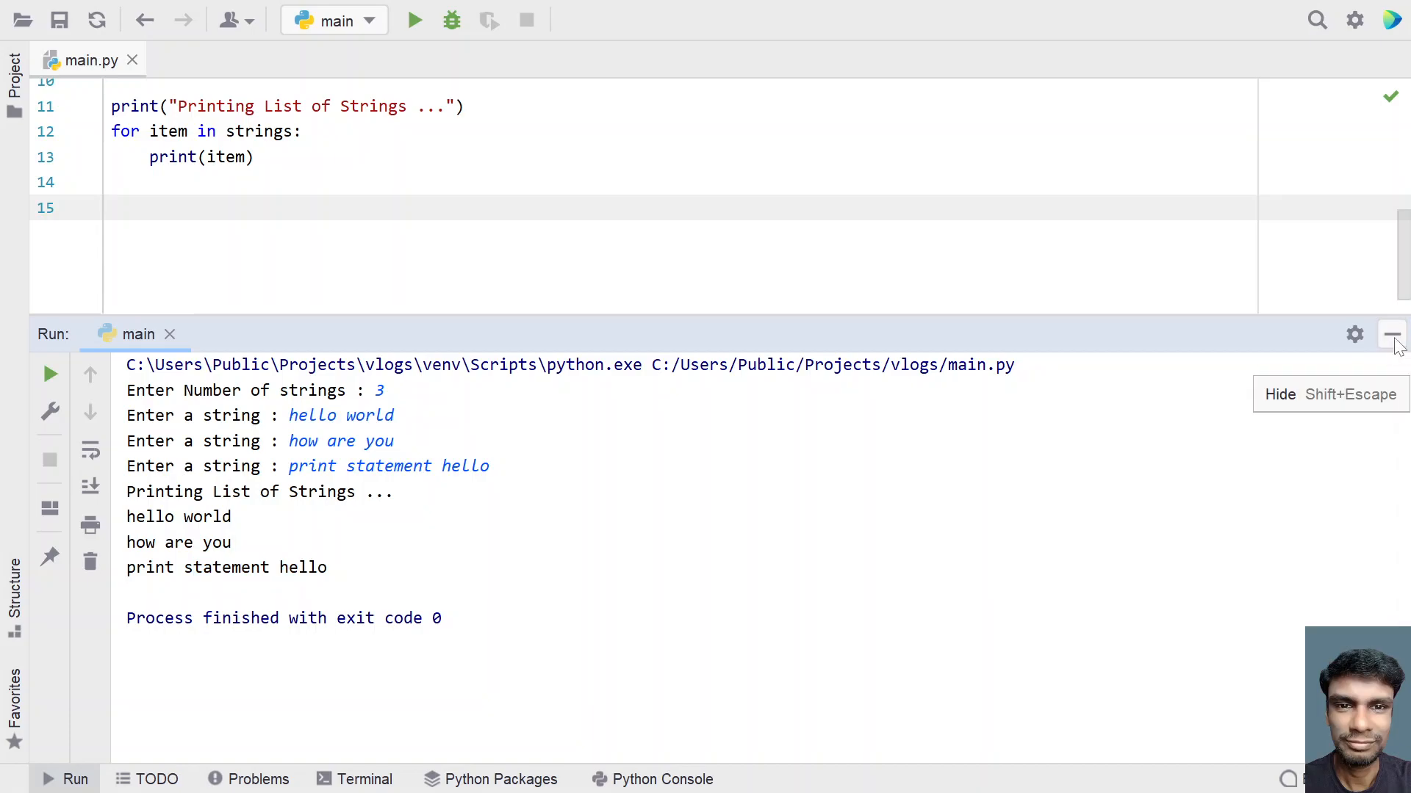
pyautogui.click(1390, 334)
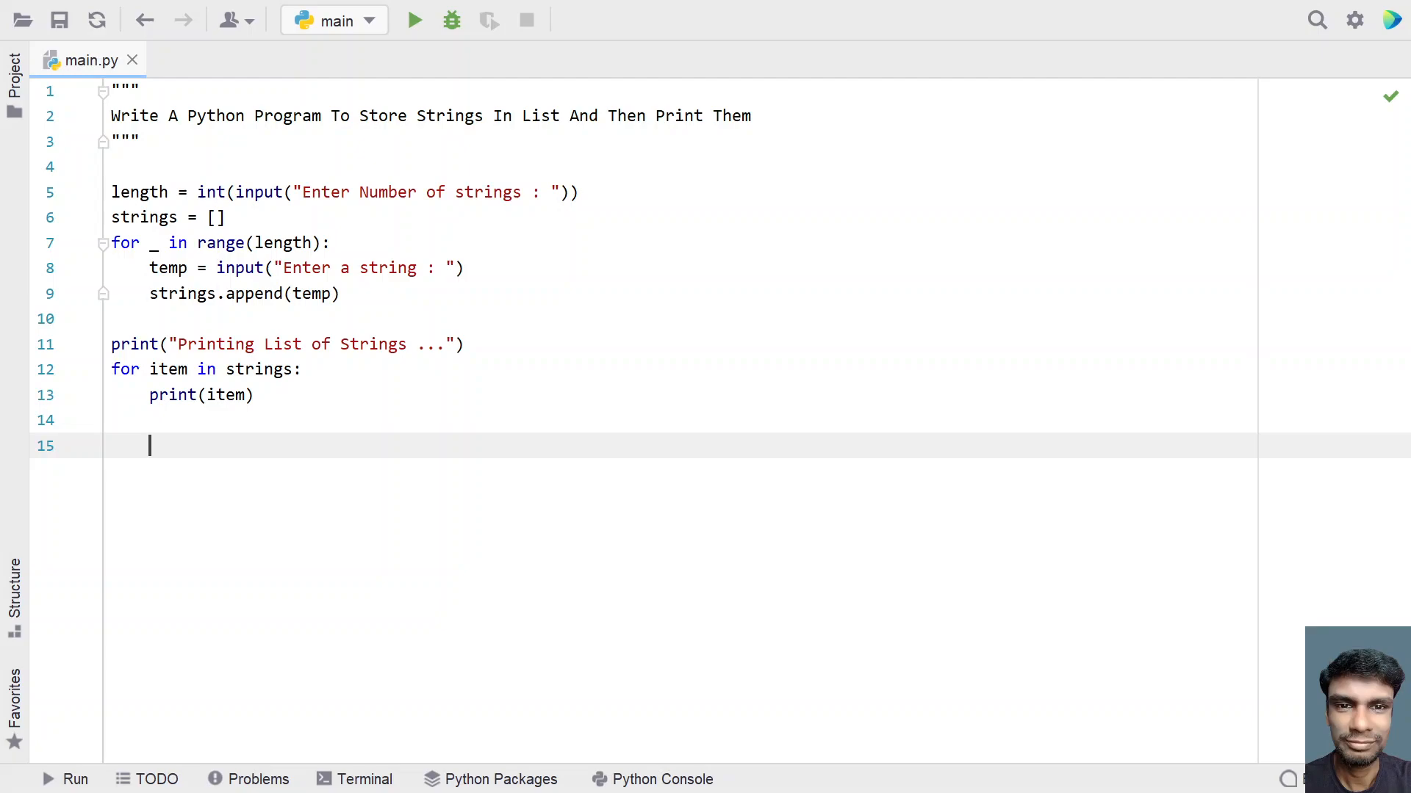